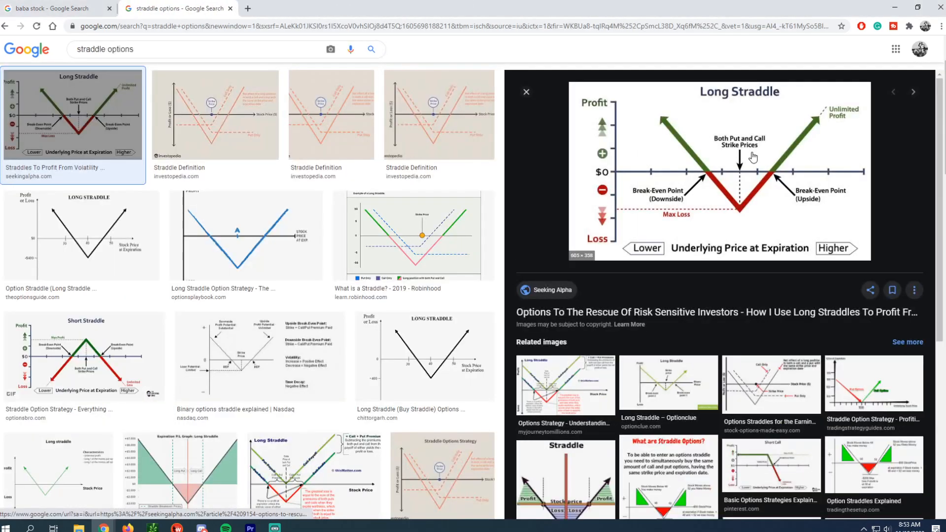
mouse_move(744, 160)
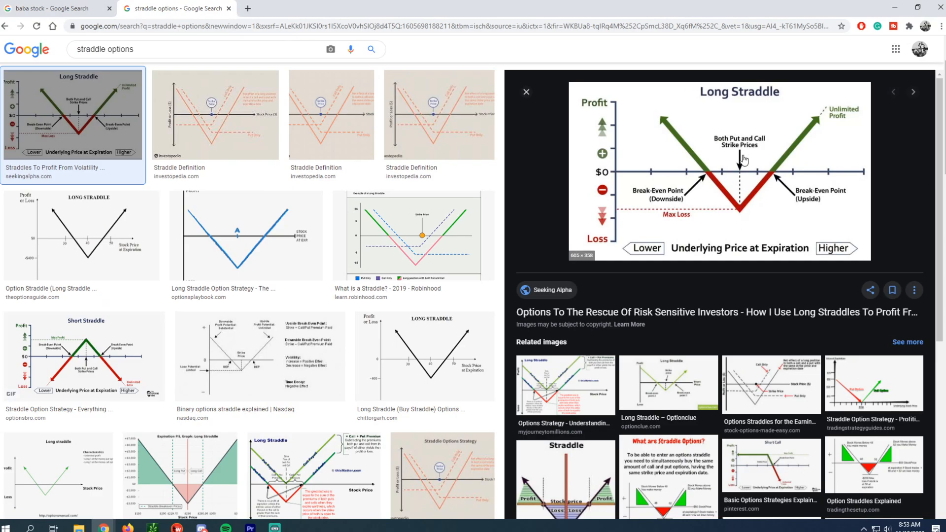
mouse_move(743, 227)
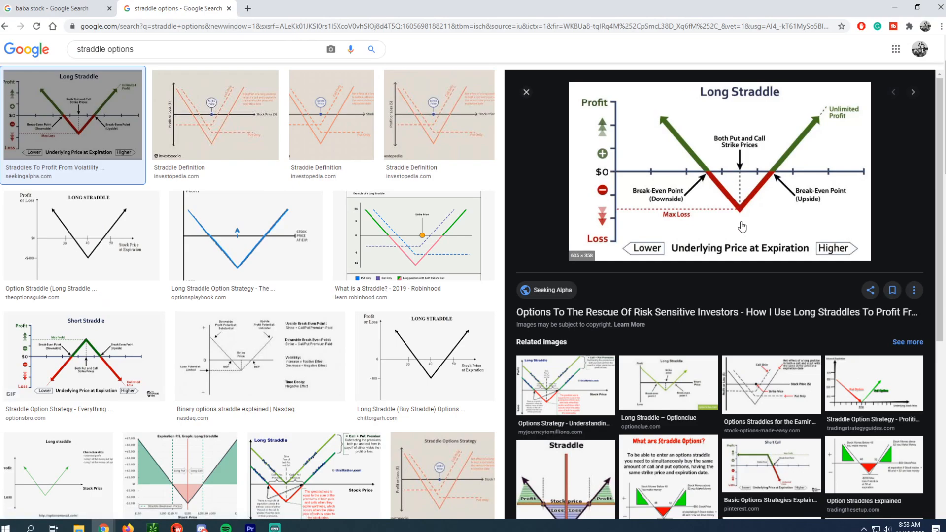
mouse_move(278, 4)
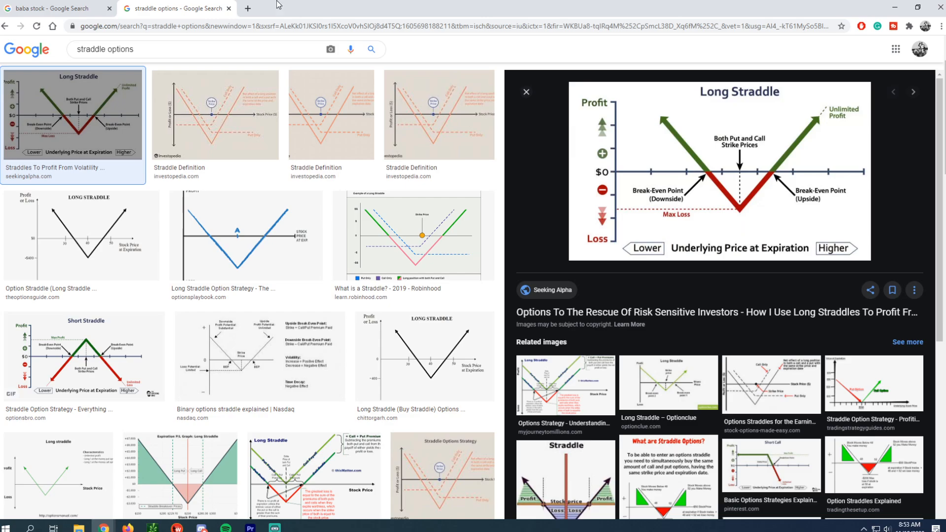
Review the Google News results for 'baba stock' and return to the top of the list.
left_click(54, 8)
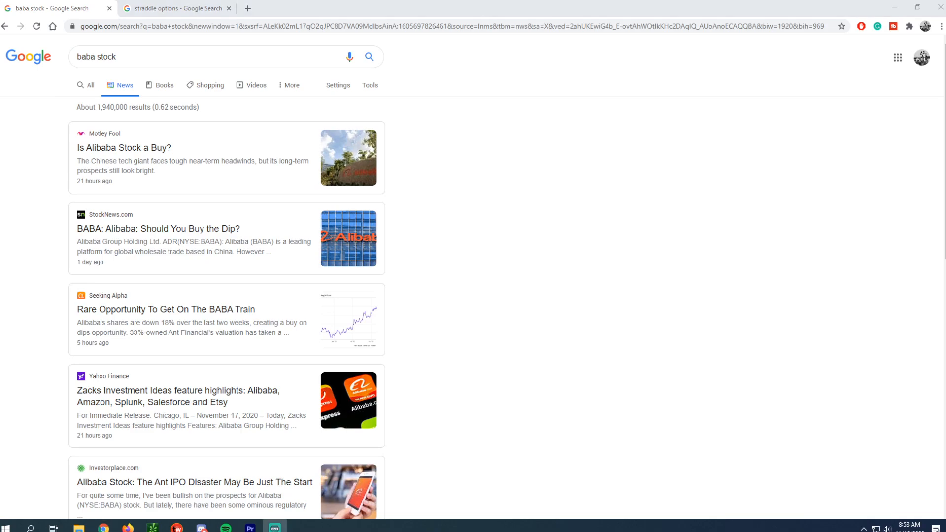
scroll("down", 3)
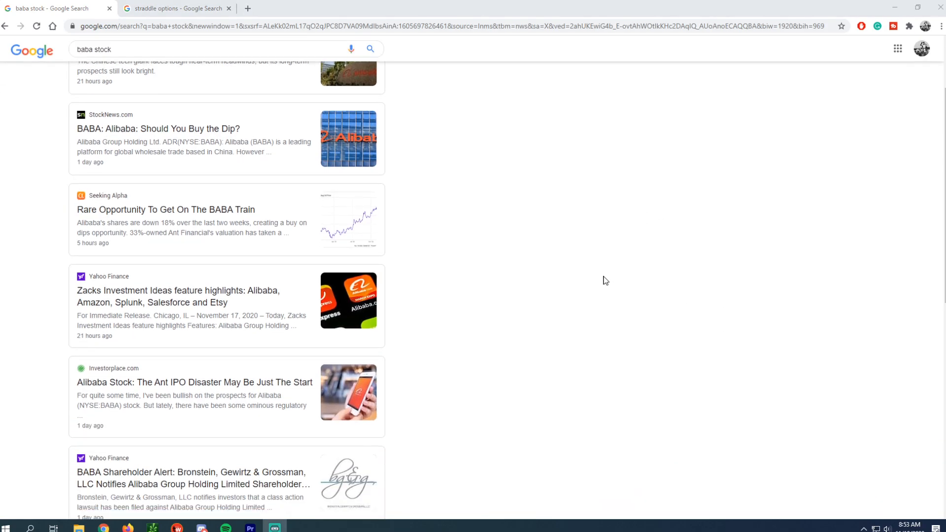
scroll("down", 3)
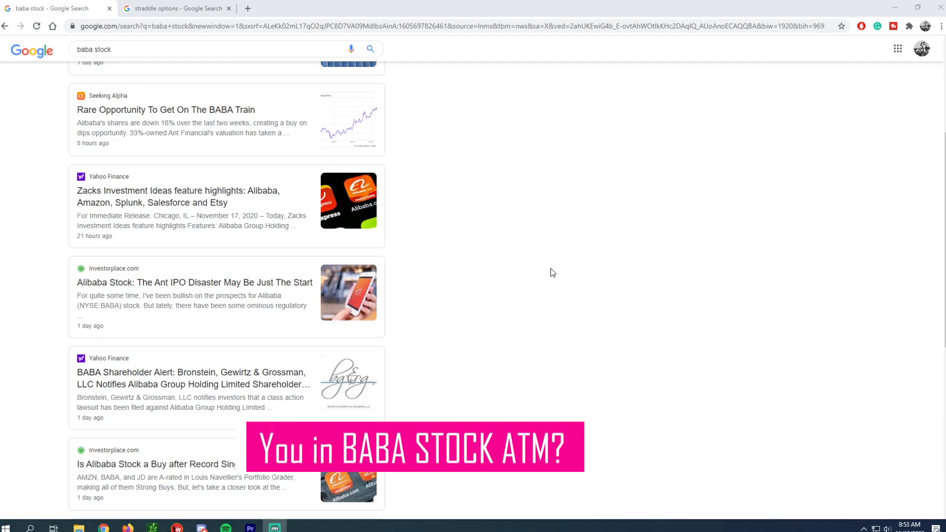
scroll("down", 3)
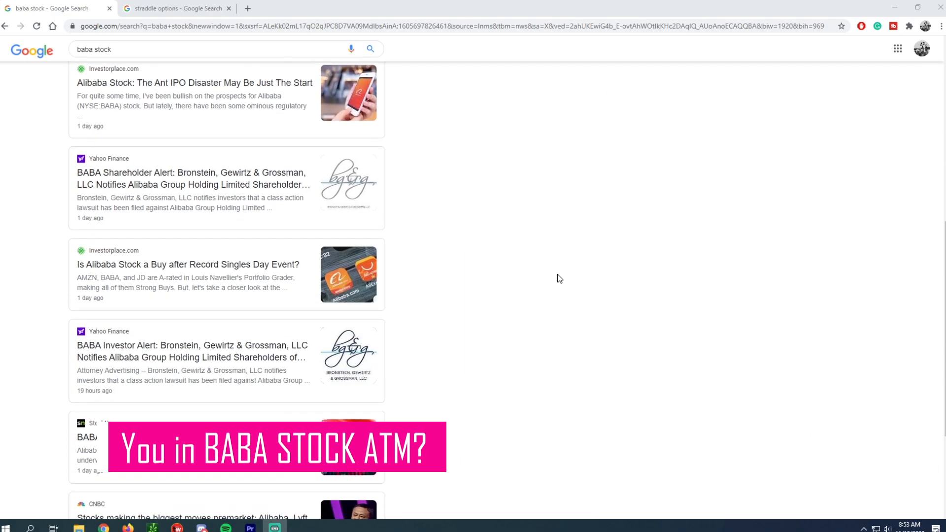
scroll("down", 3)
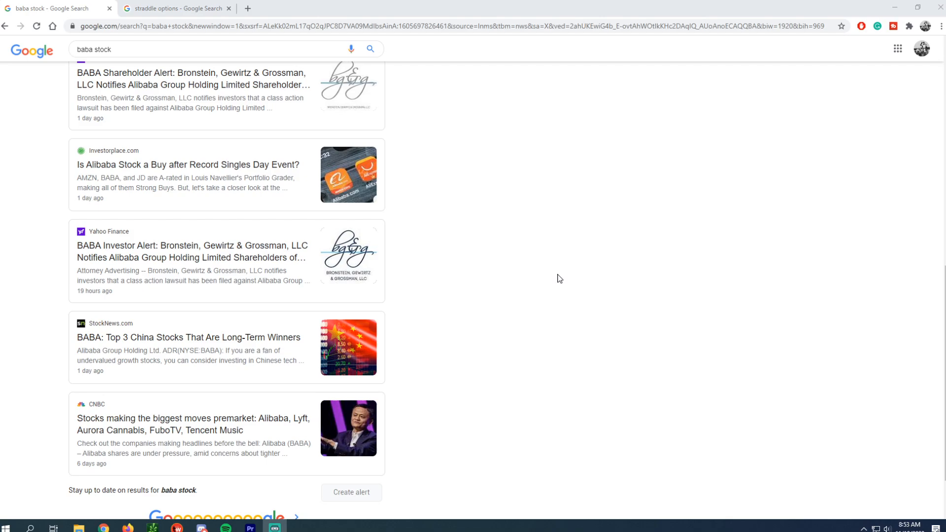
scroll("up", 3)
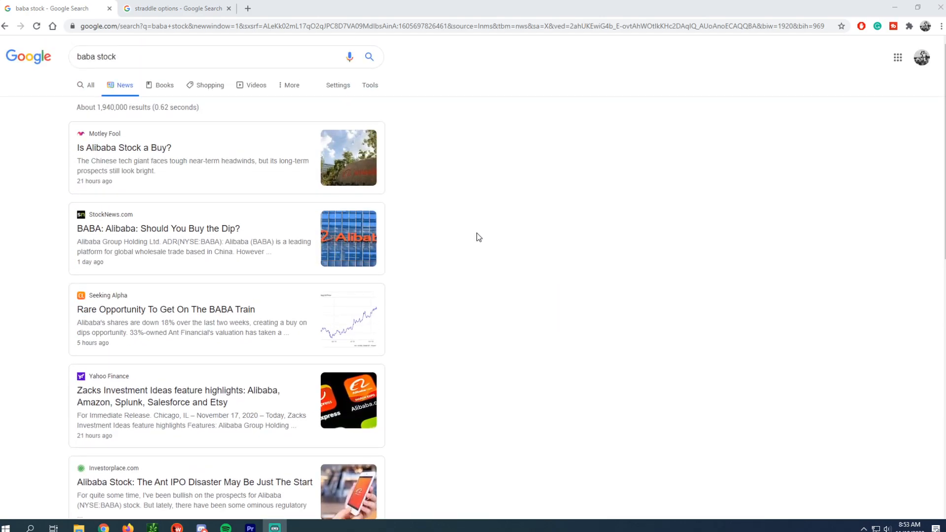
mouse_move(165, 308)
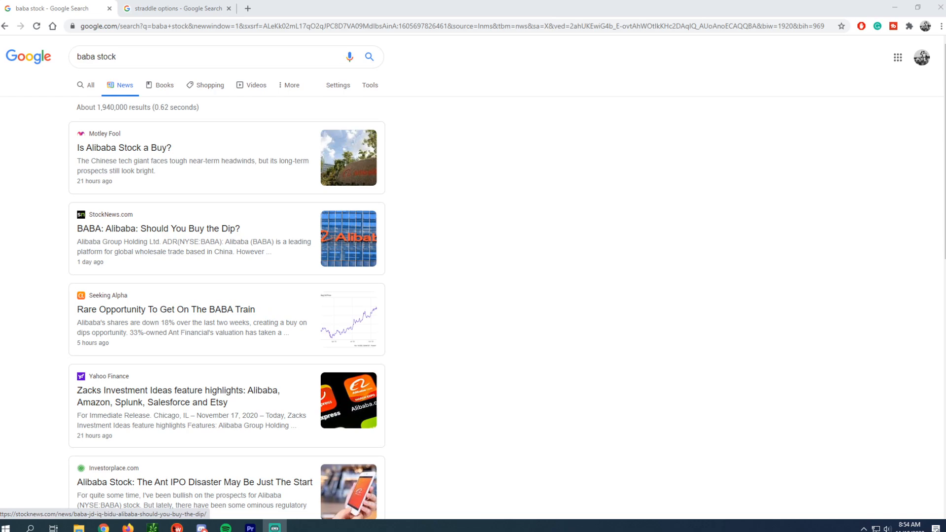
mouse_move(295, 203)
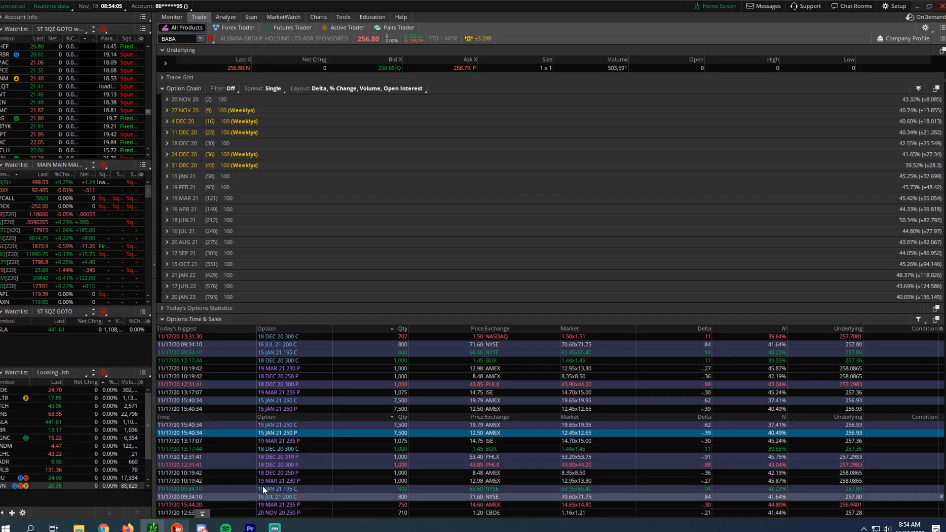
mouse_move(741, 494)
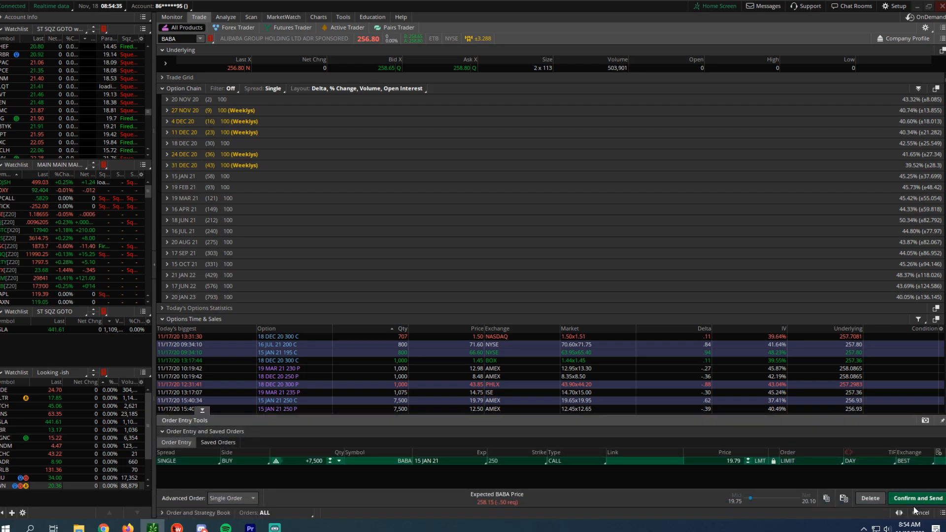
left_click(913, 497)
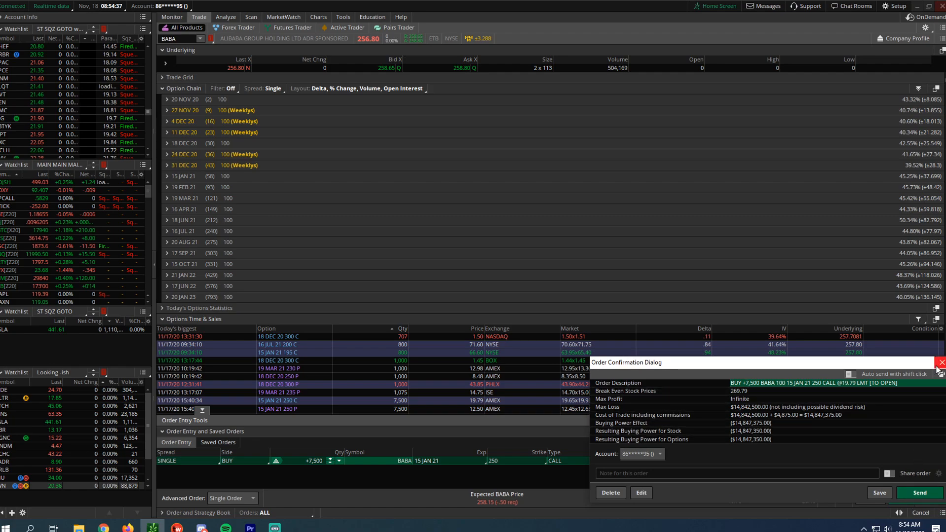
left_click(939, 361)
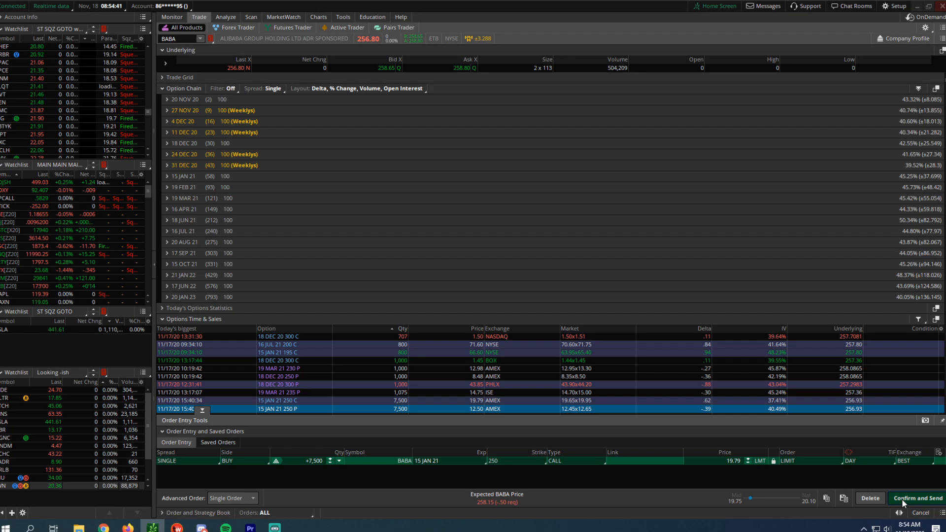
left_click(917, 497)
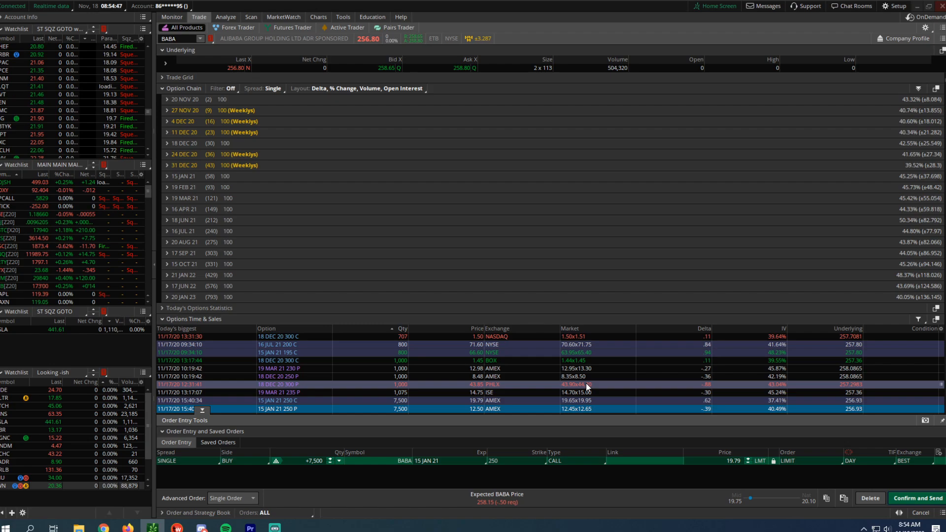
mouse_move(427, 402)
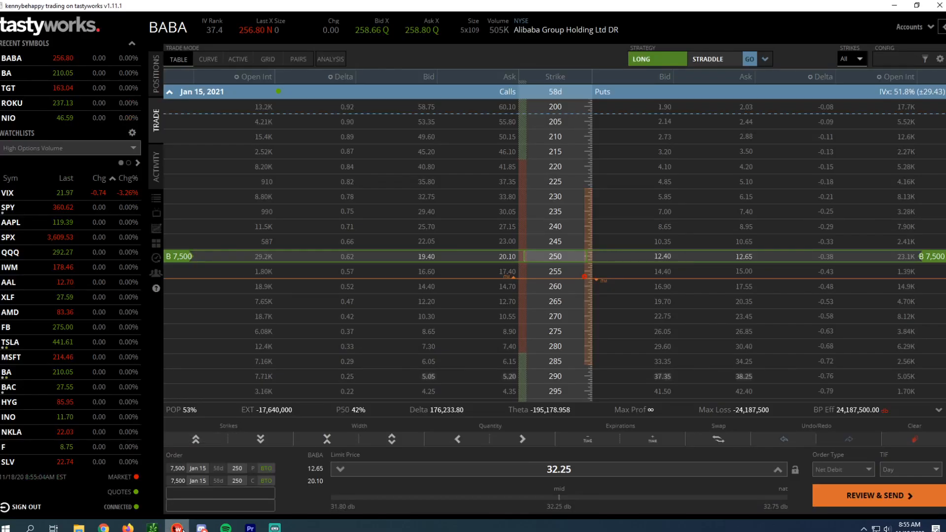
mouse_move(37, 418)
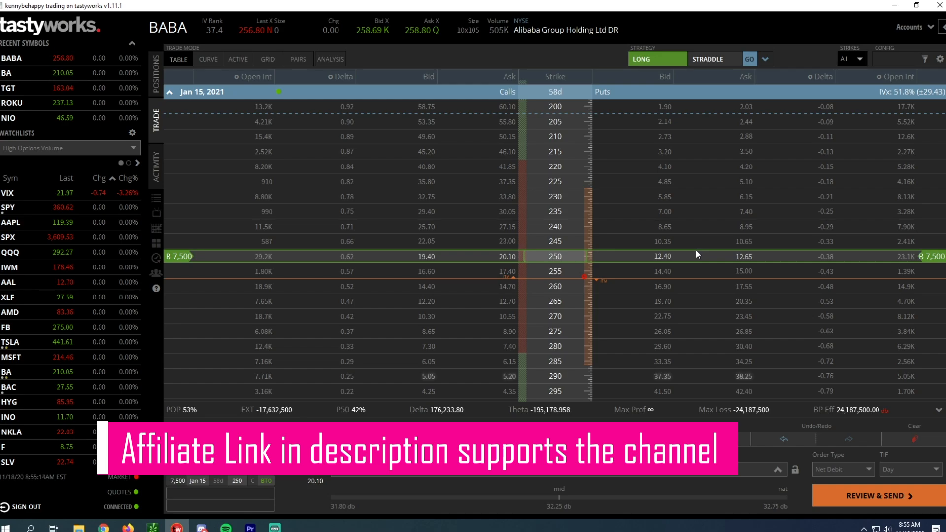
mouse_move(654, 247)
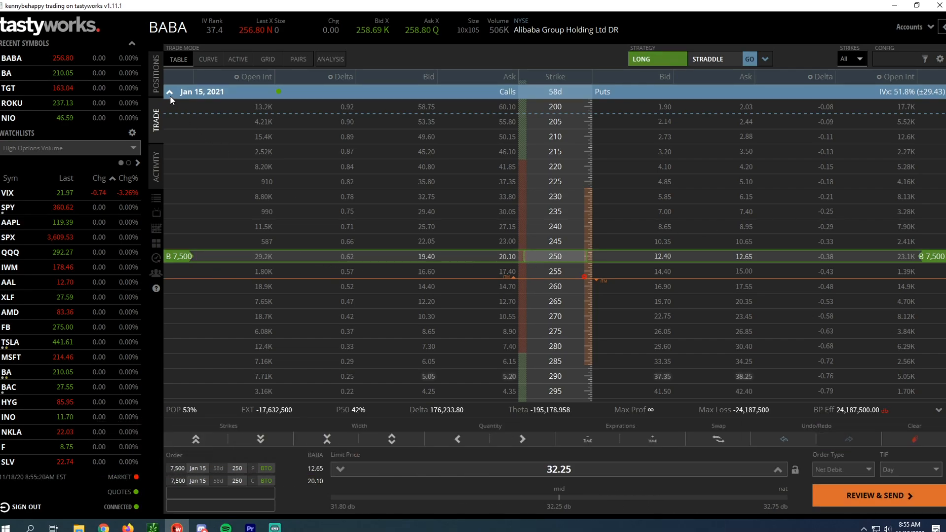
mouse_move(227, 96)
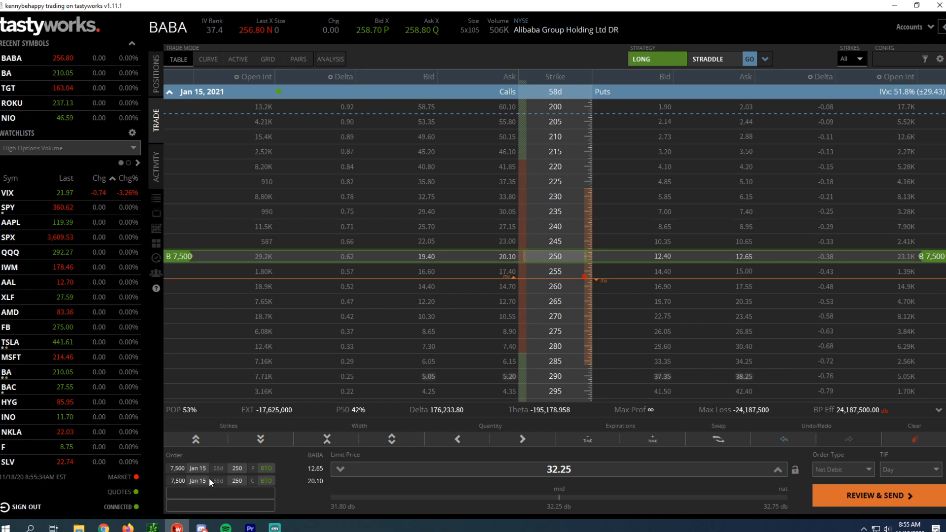
mouse_move(694, 267)
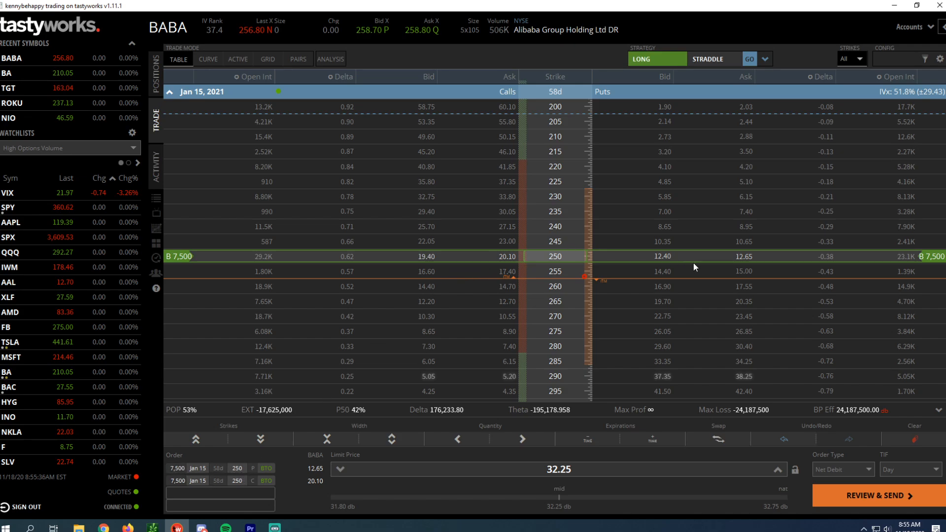
mouse_move(674, 267)
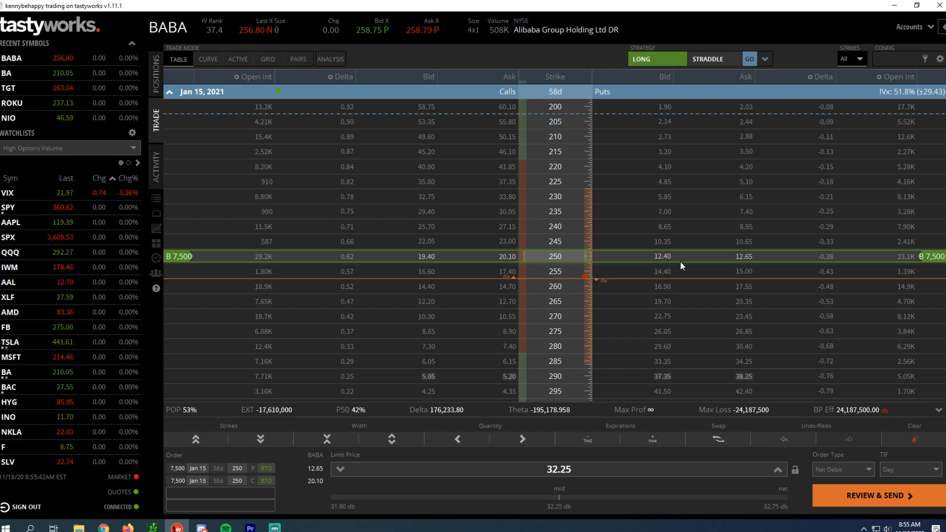
mouse_move(549, 245)
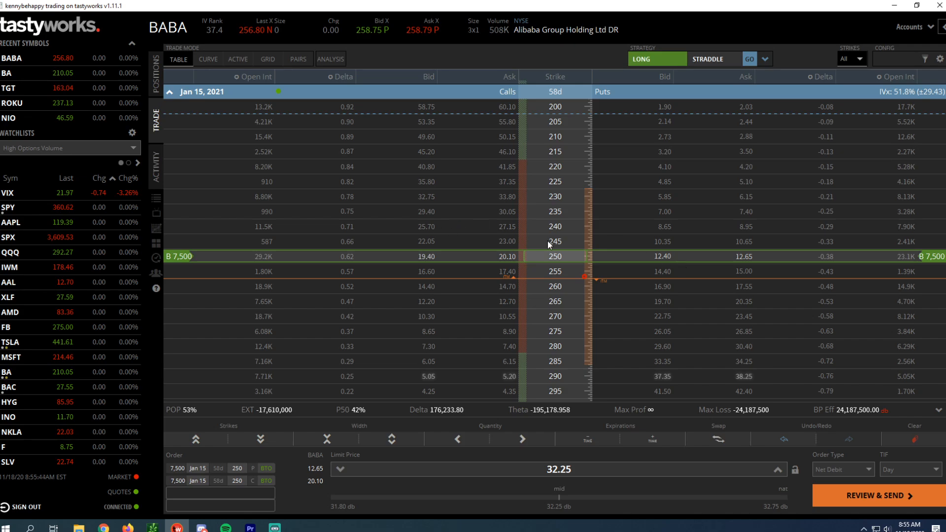
mouse_move(604, 262)
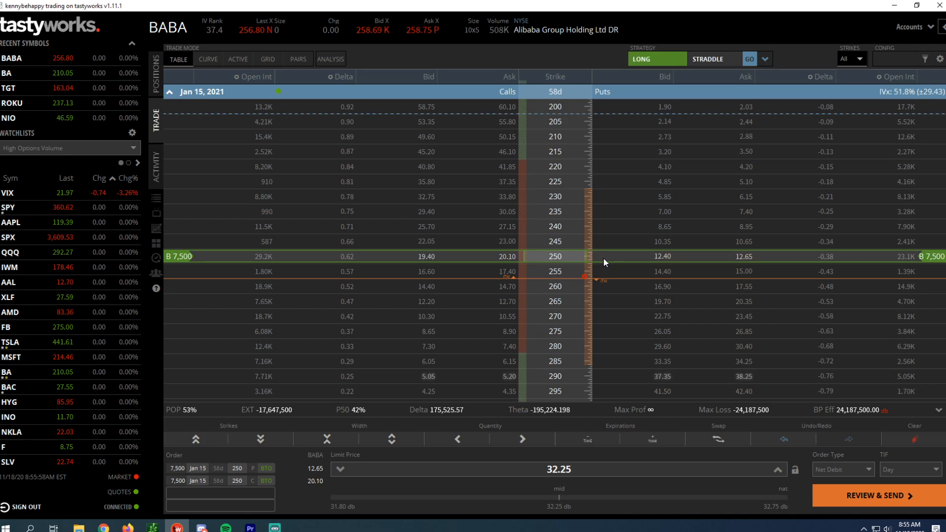
mouse_move(543, 92)
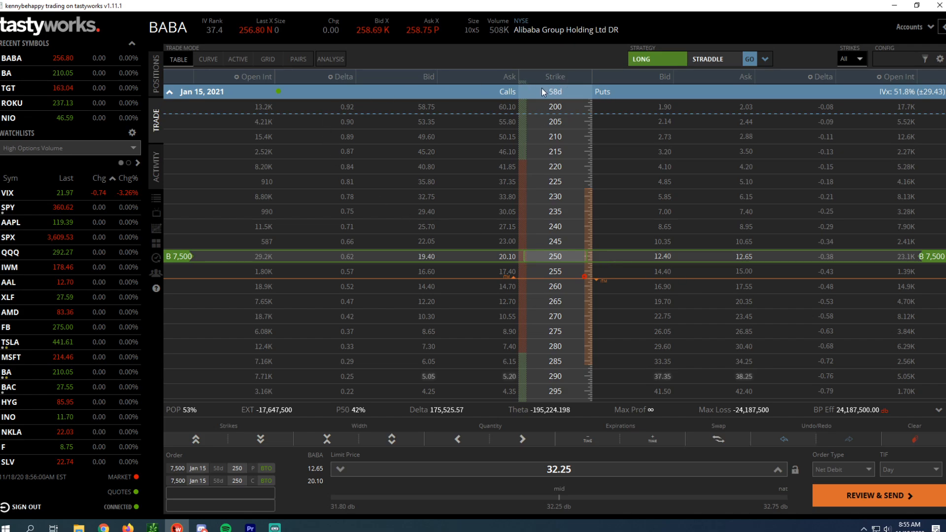
mouse_move(590, 245)
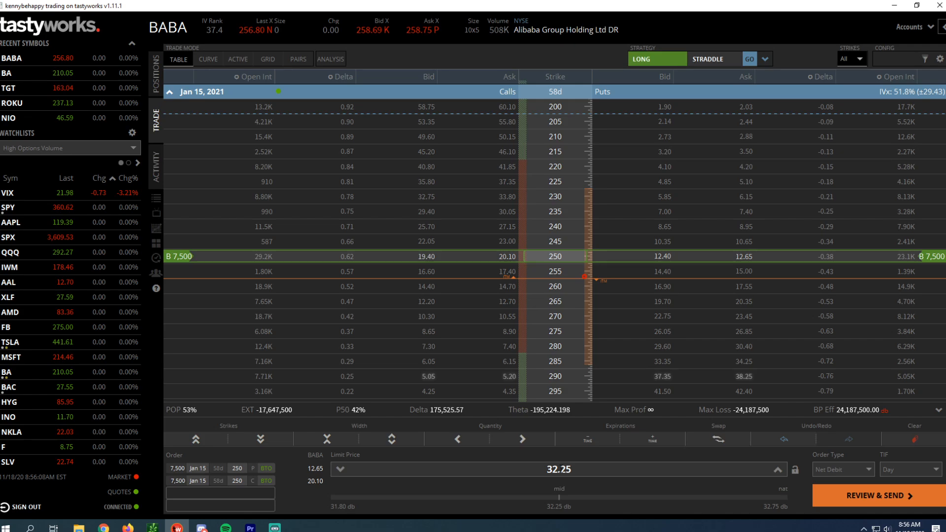
mouse_move(219, 397)
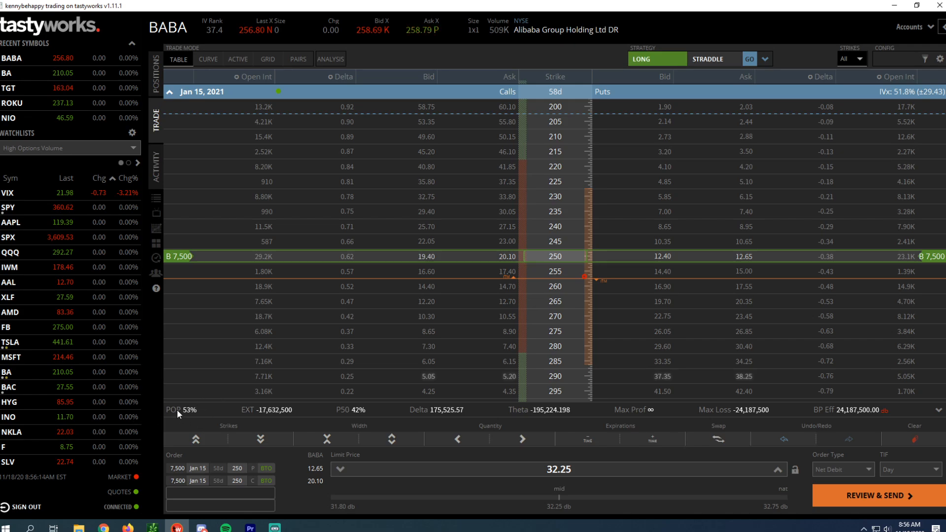
mouse_move(446, 421)
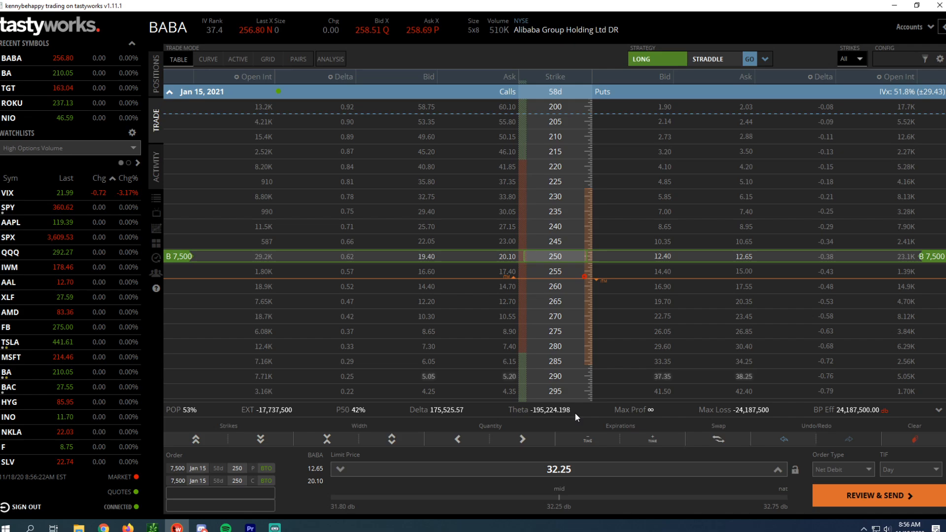
mouse_move(571, 112)
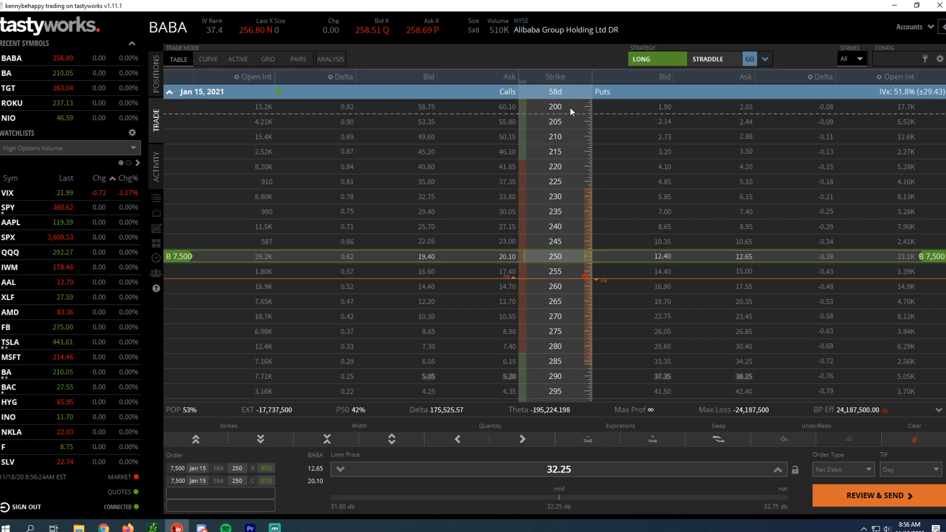
mouse_move(547, 249)
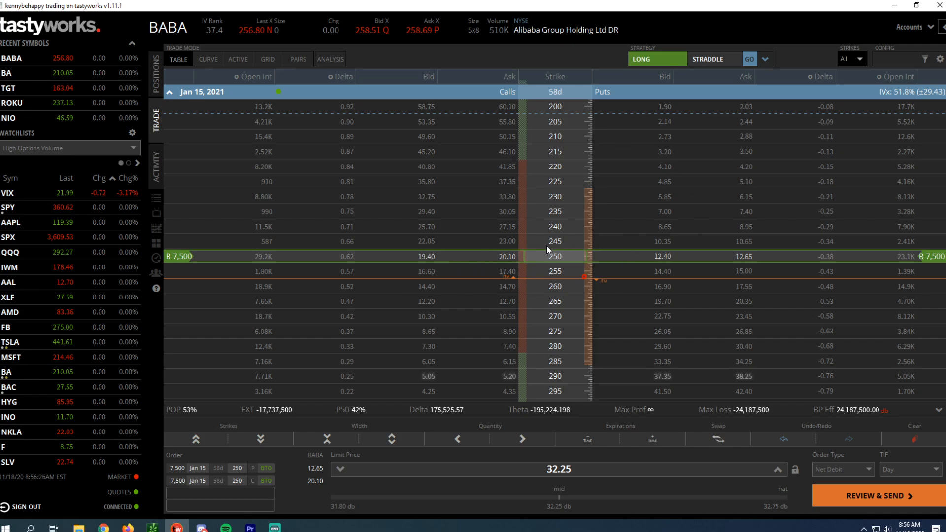
mouse_move(604, 265)
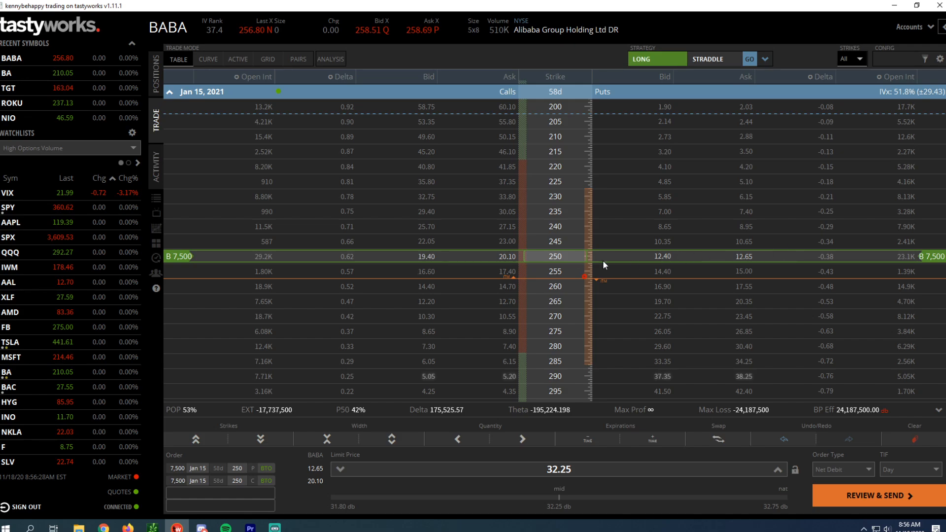
mouse_move(690, 260)
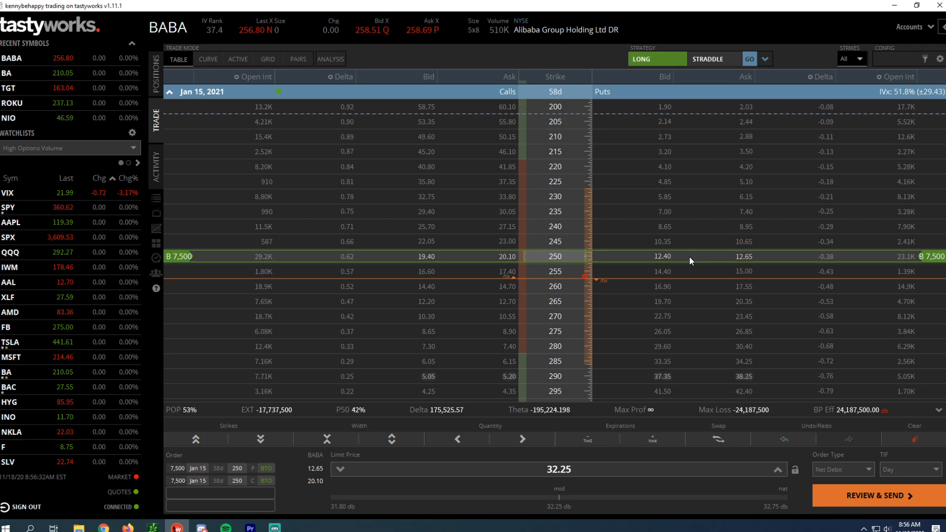
mouse_move(670, 406)
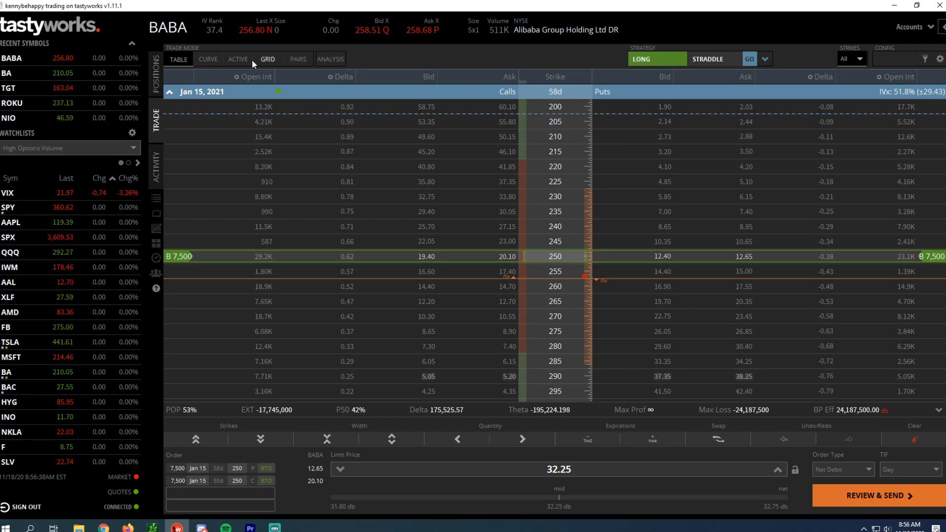
Show the BABA 250 straddle's P/L curve full-width to read its value near a 218 stock price.
left_click(330, 59)
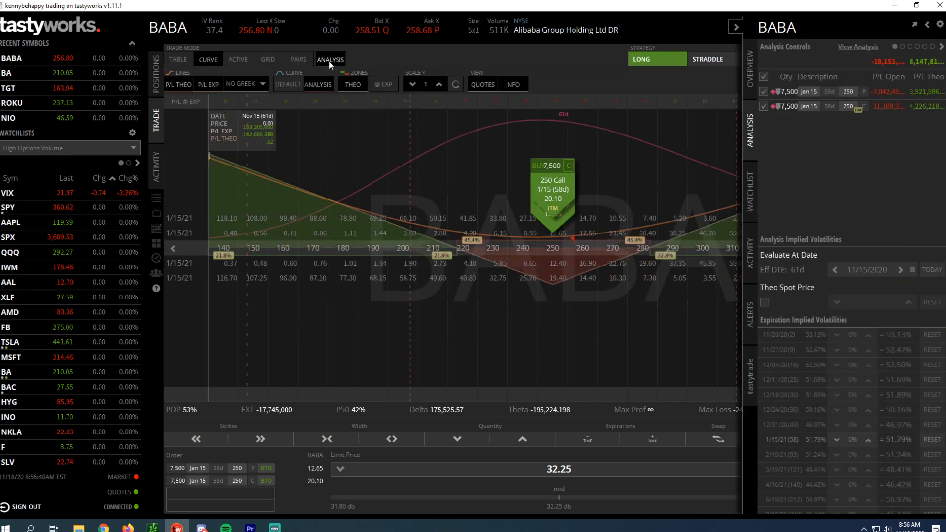
left_click(736, 27)
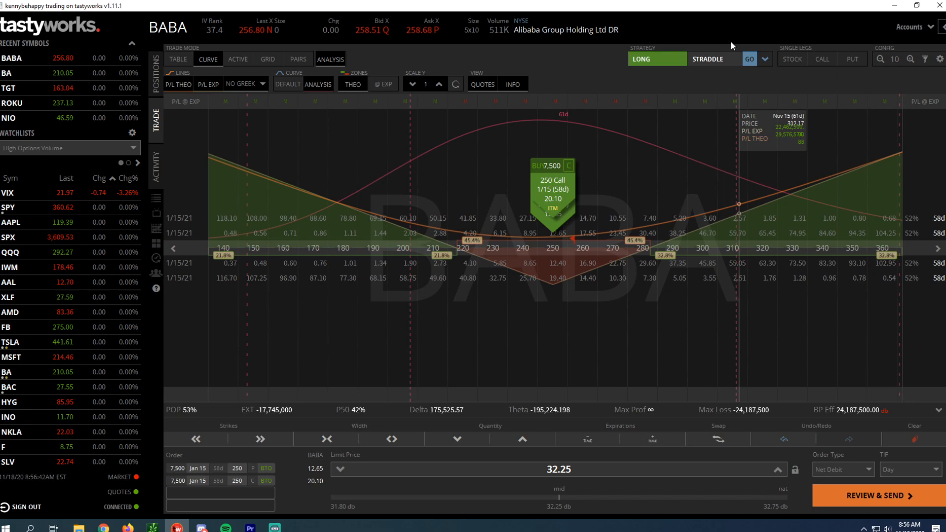
mouse_move(234, 216)
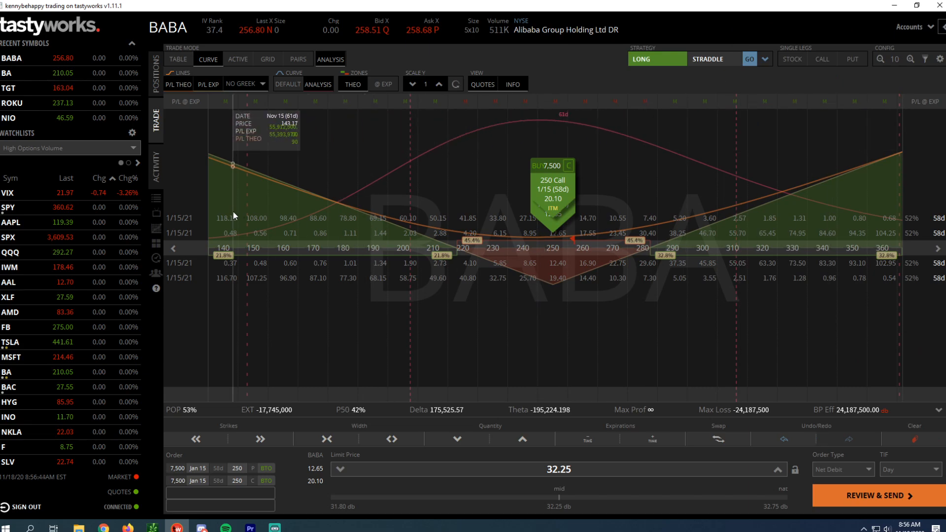
mouse_move(213, 208)
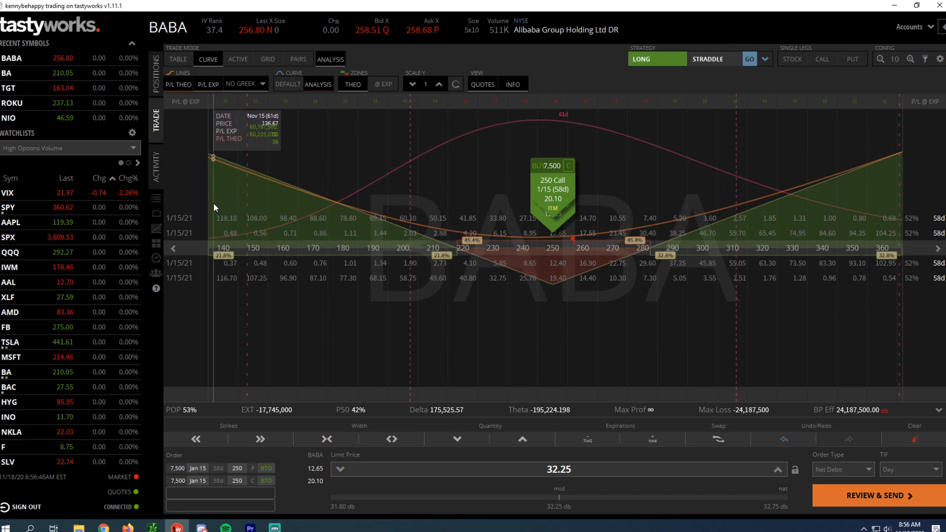
mouse_move(432, 248)
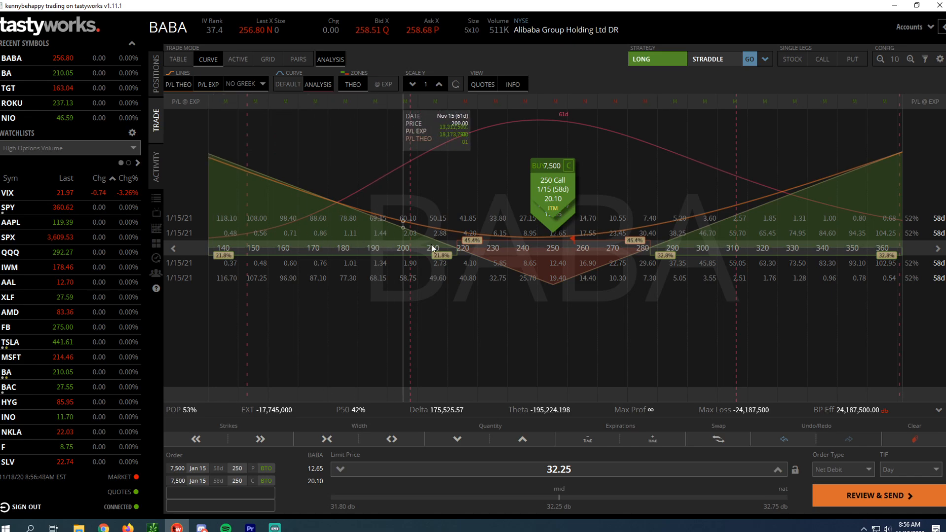
mouse_move(463, 248)
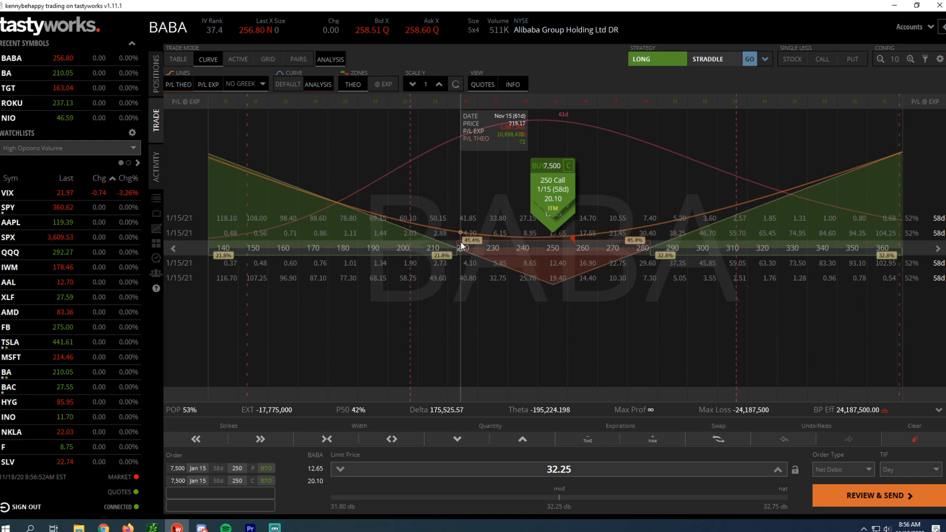
mouse_move(438, 230)
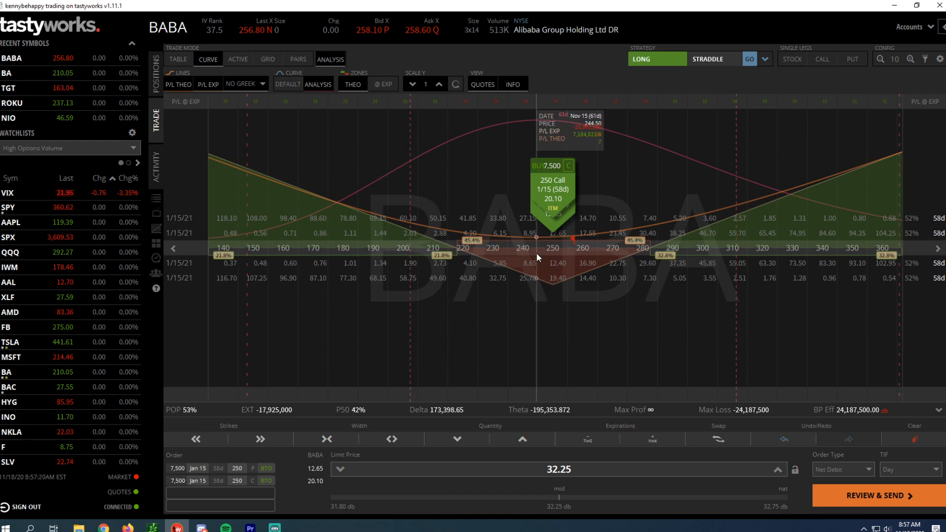
mouse_move(628, 283)
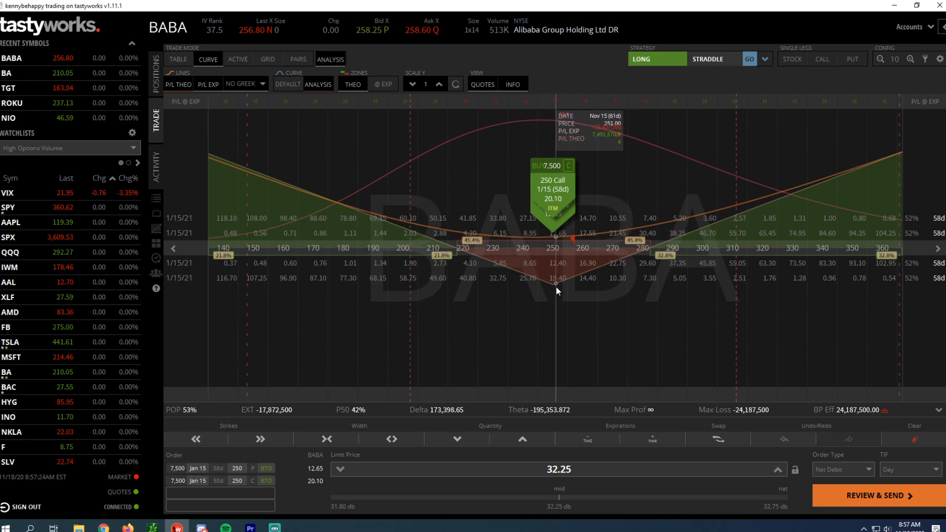
mouse_move(569, 287)
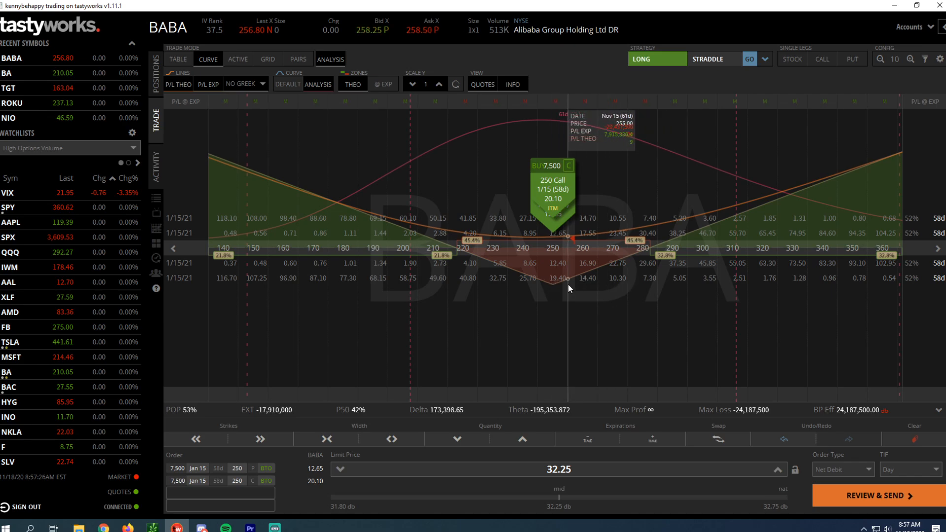
mouse_move(648, 247)
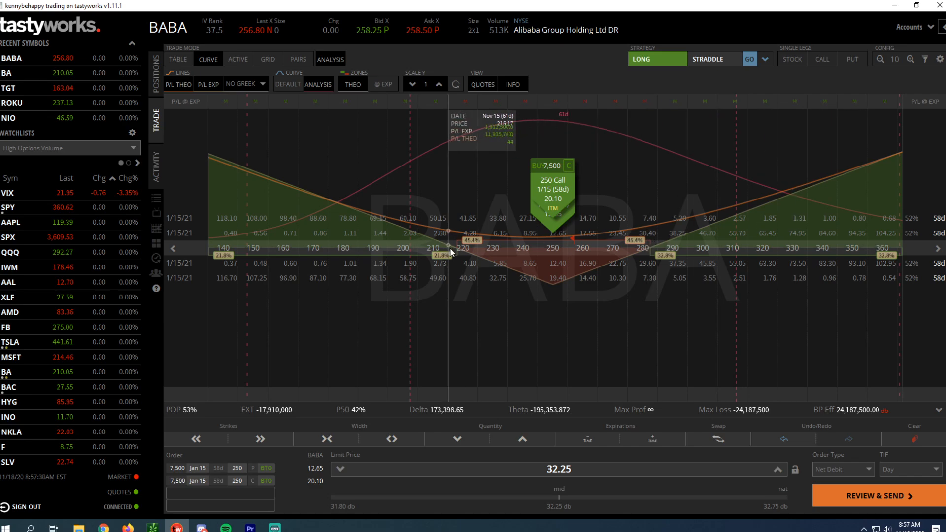
mouse_move(436, 253)
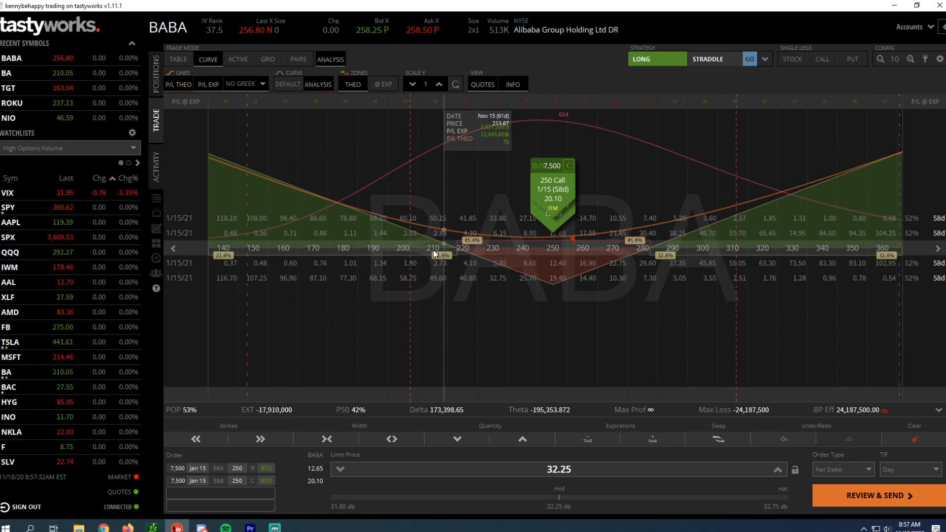
mouse_move(406, 247)
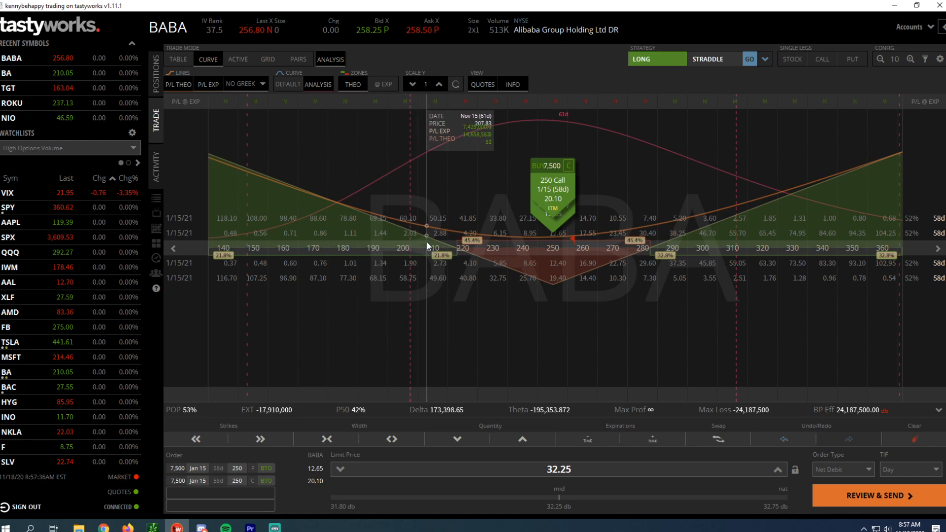
mouse_move(726, 197)
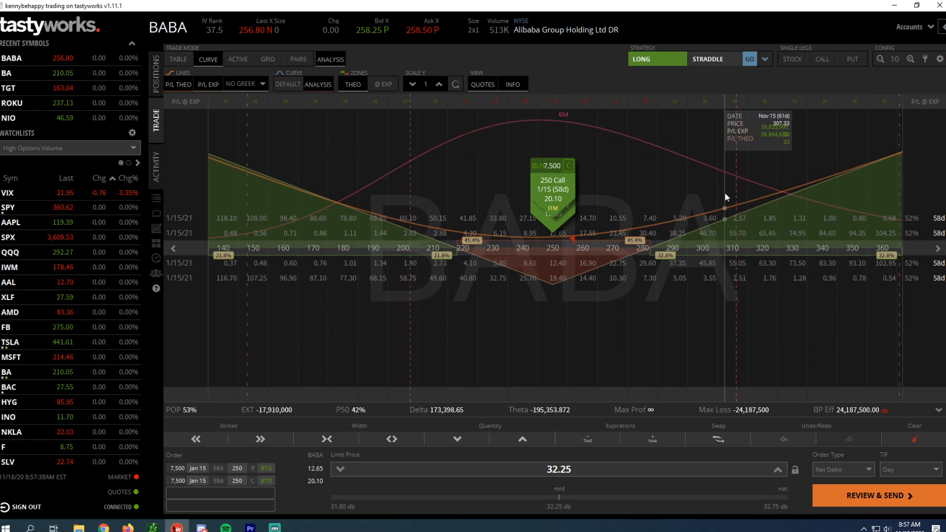
mouse_move(697, 227)
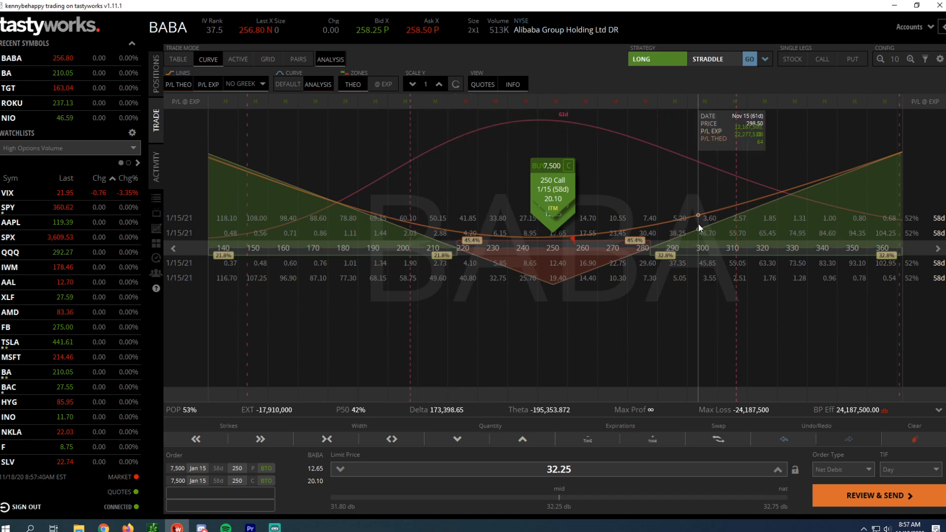
mouse_move(358, 209)
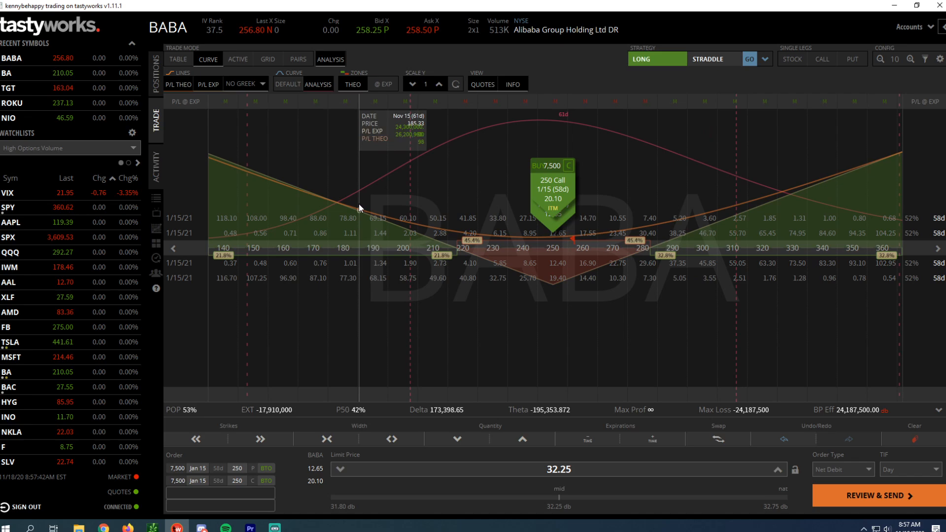
mouse_move(553, 267)
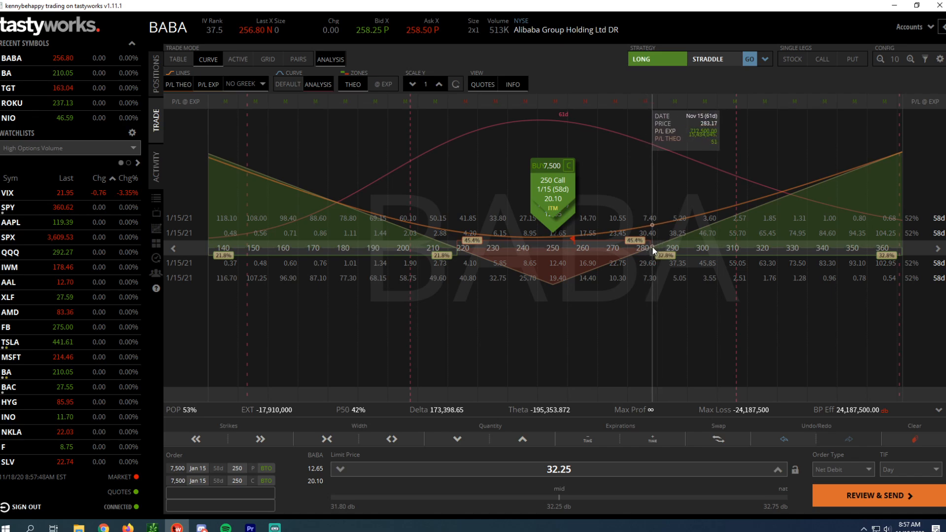
mouse_move(453, 264)
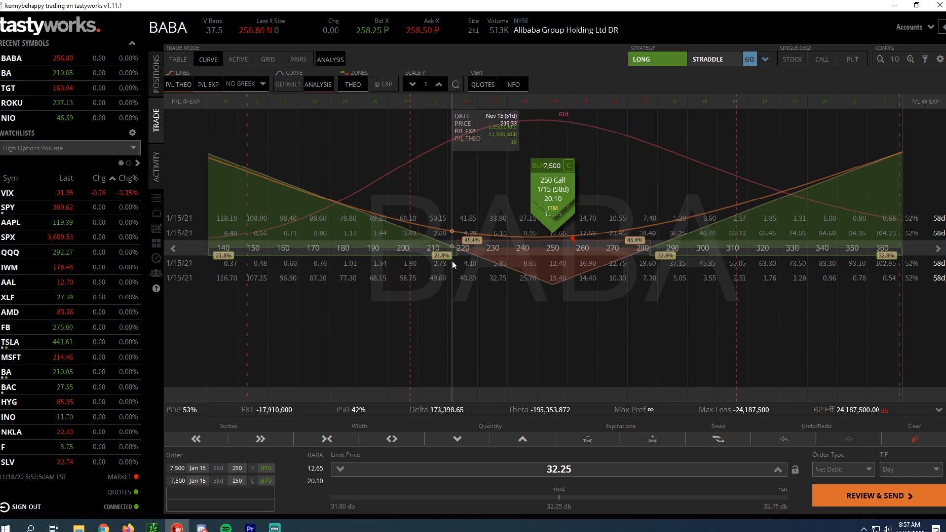
mouse_move(456, 265)
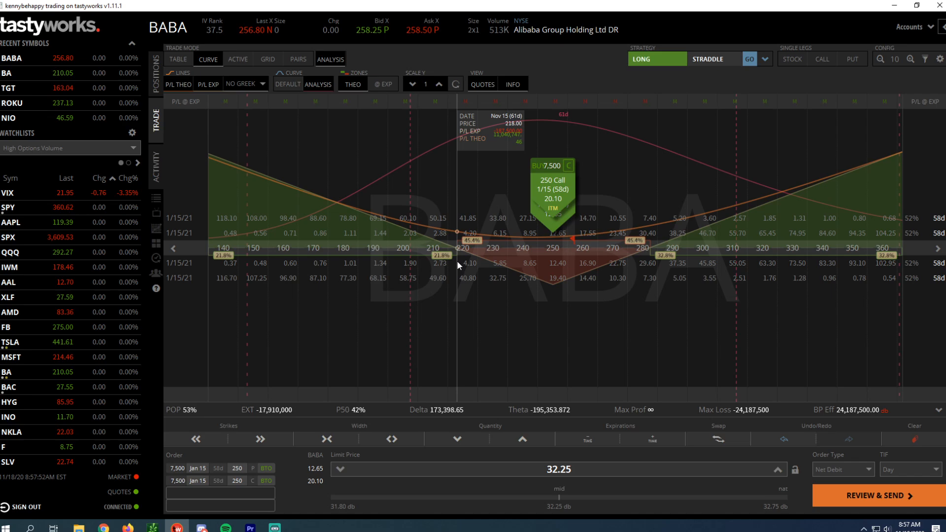
mouse_move(494, 261)
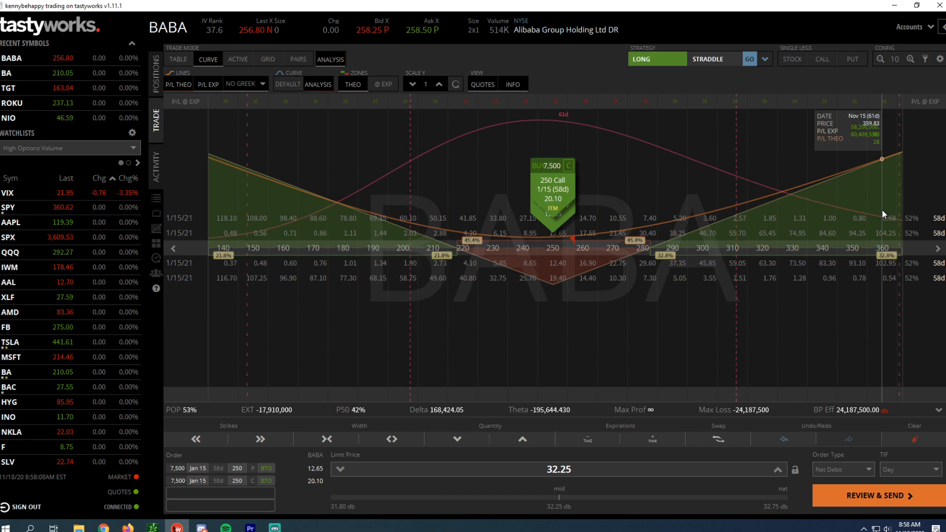
mouse_move(604, 315)
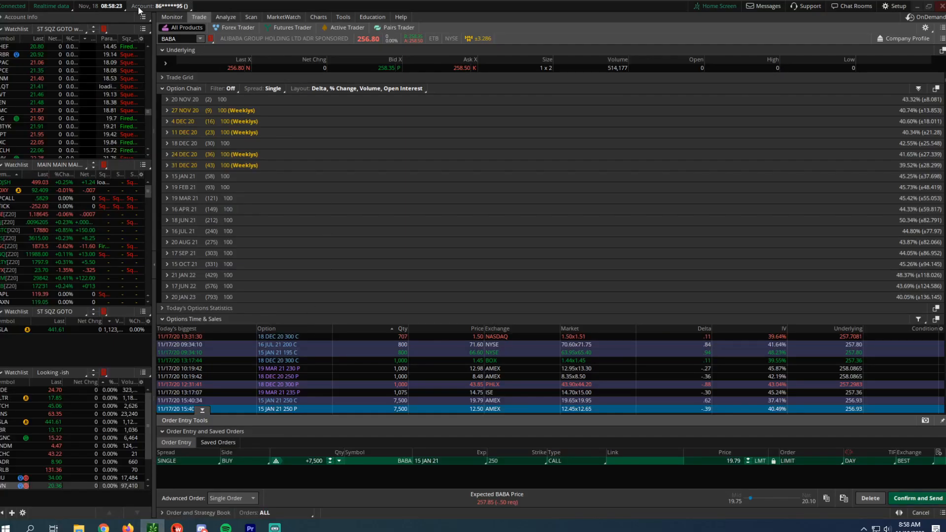
Bring up the BABA one-year daily chart and begin an oval drawing for the upside zone.
left_click(318, 17)
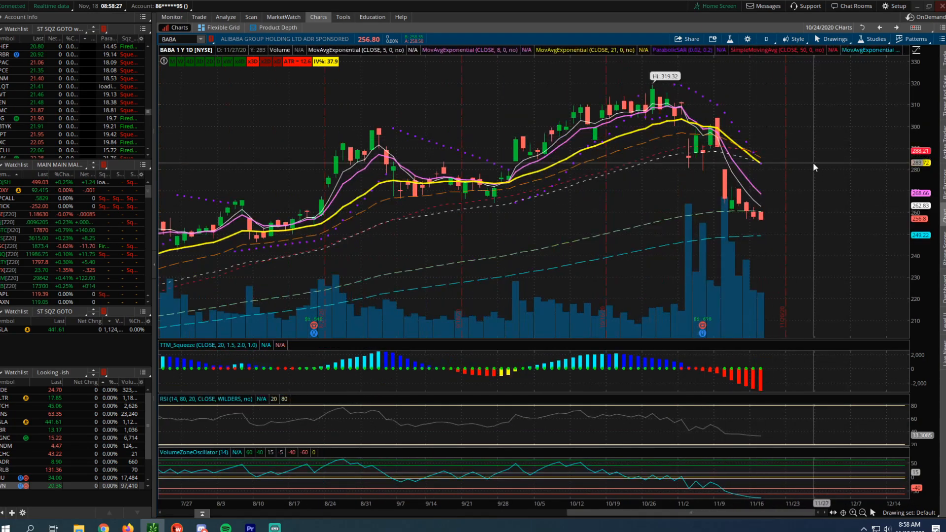
mouse_move(832, 167)
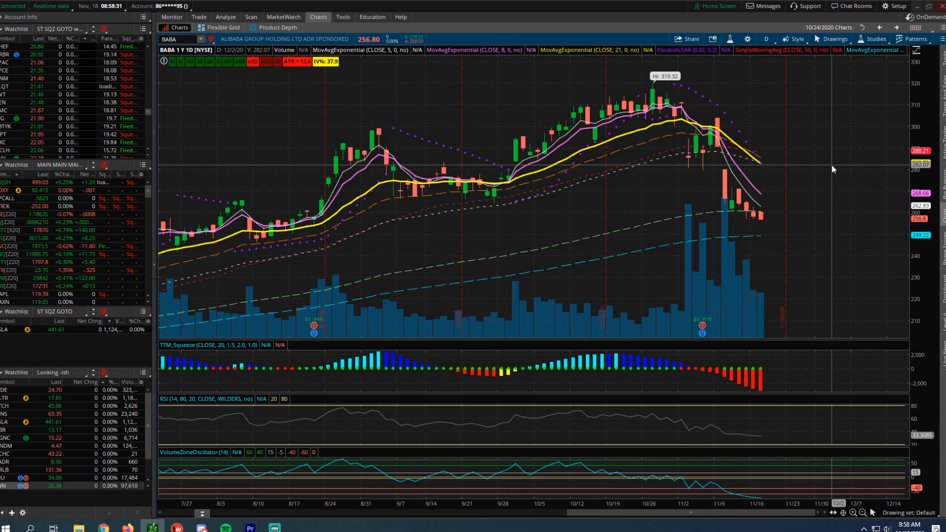
right_click(832, 170)
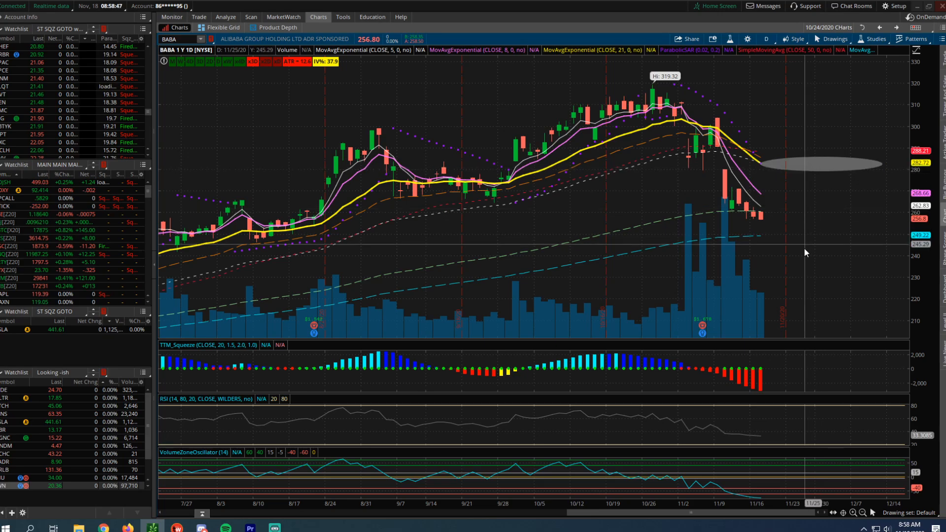
mouse_move(816, 297)
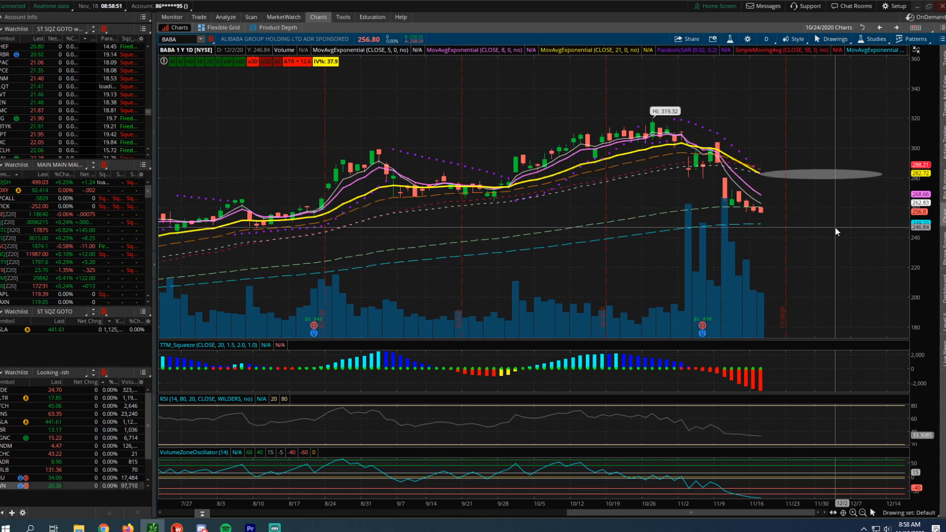
mouse_move(824, 268)
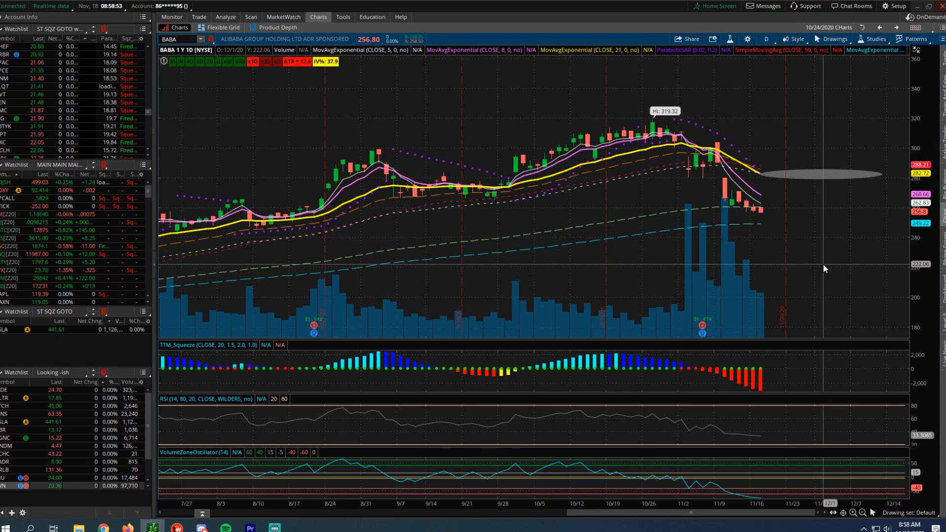
mouse_move(823, 278)
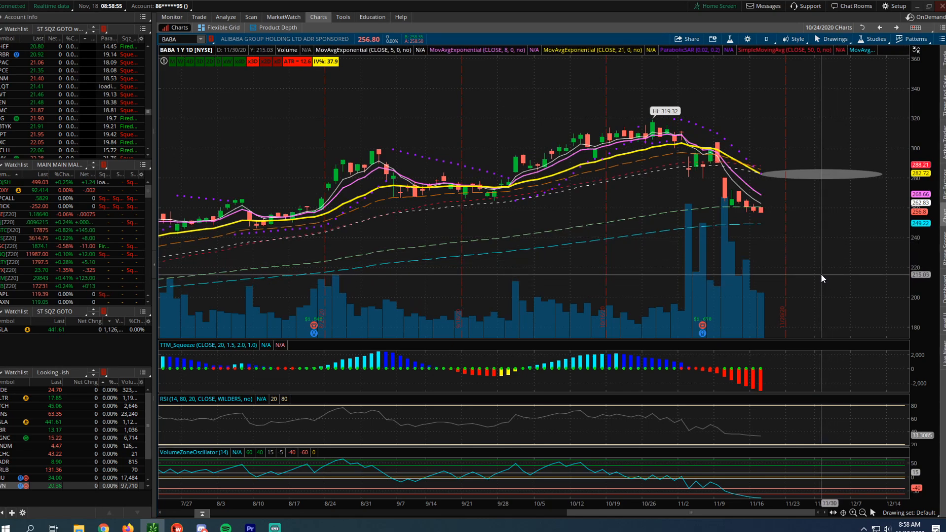
mouse_move(818, 275)
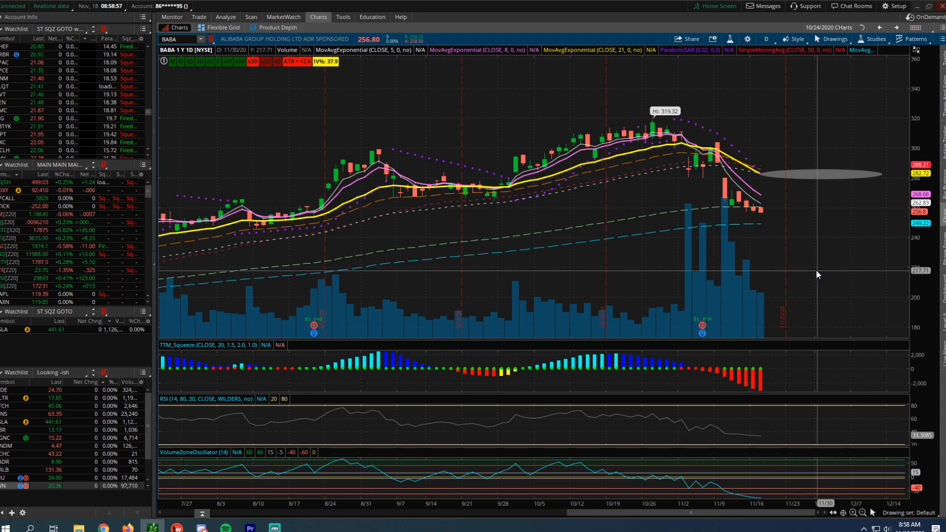
Begin the downside oval on the BABA daily chart around the 215 level.
right_click(818, 275)
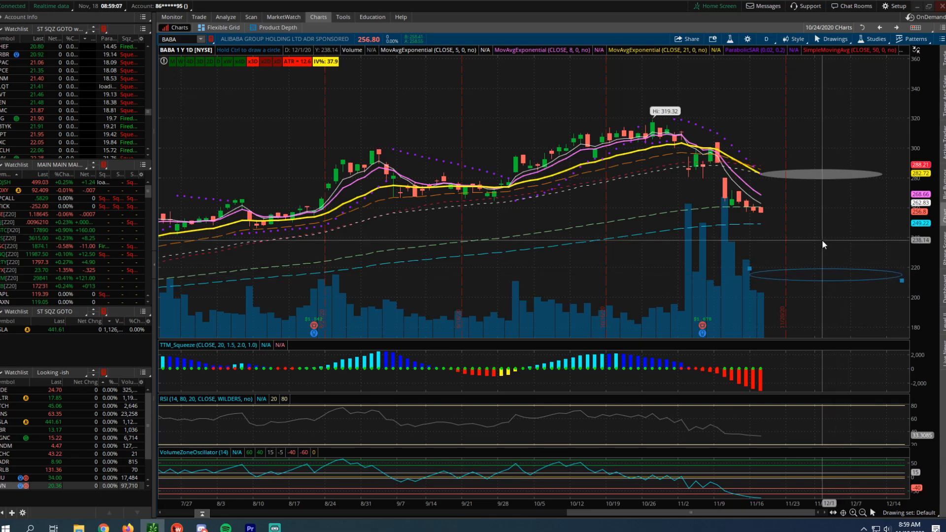
mouse_move(775, 227)
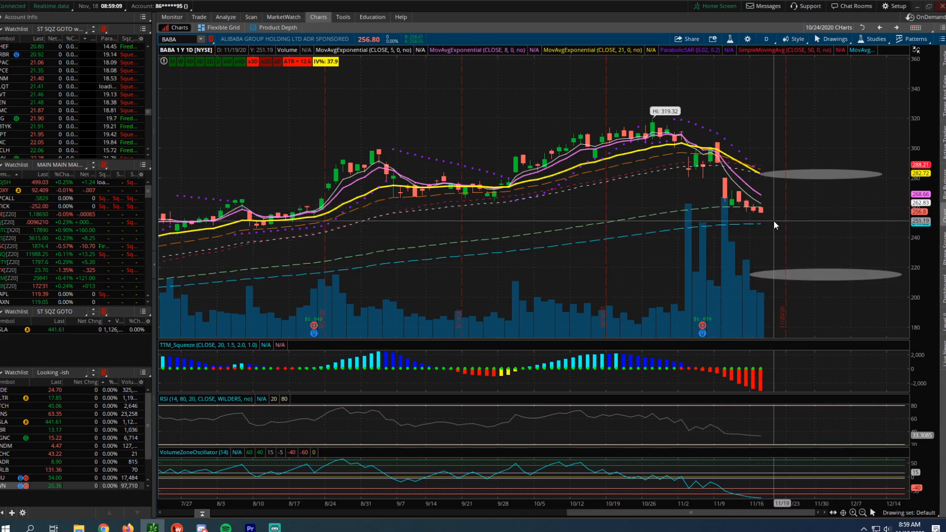
mouse_move(346, 75)
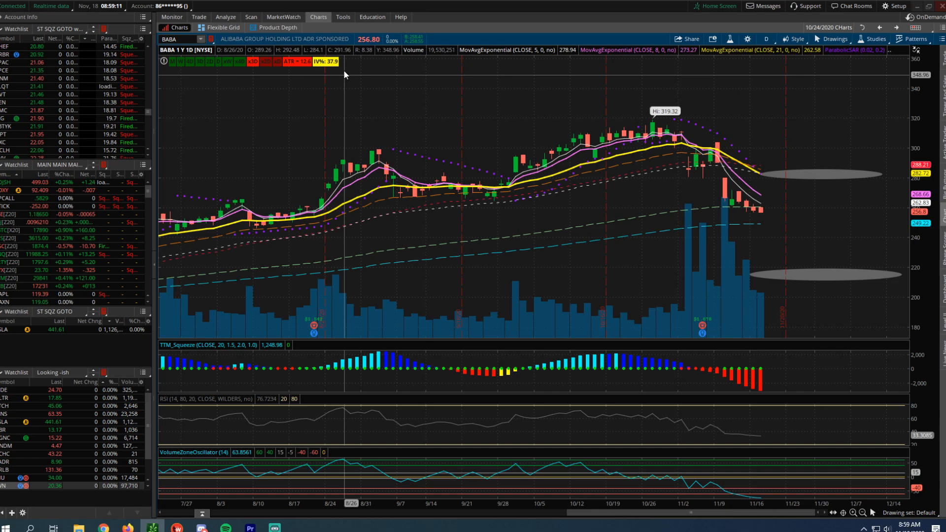
mouse_move(435, 41)
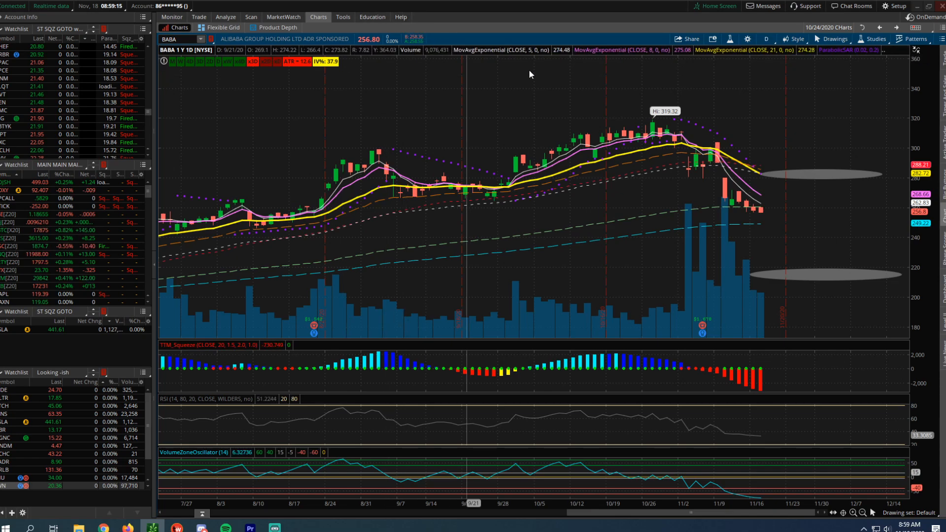
mouse_move(763, 213)
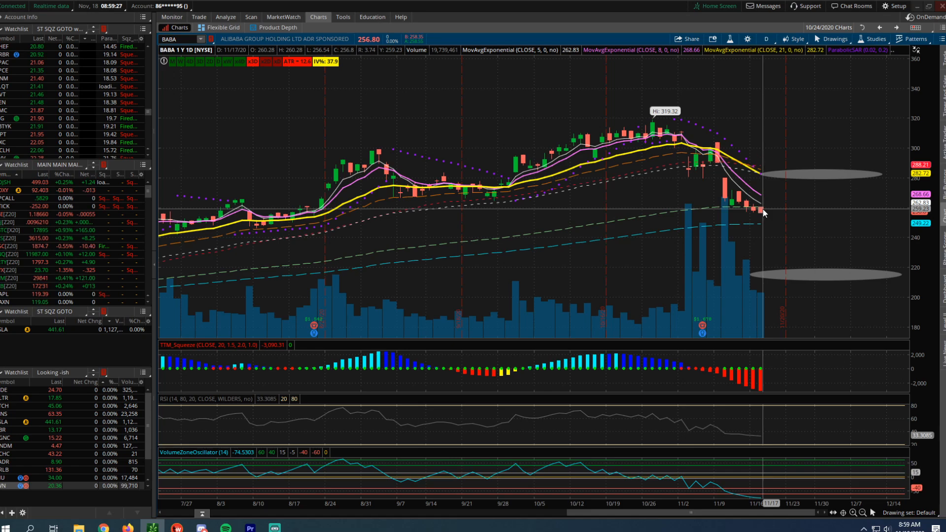
mouse_move(767, 214)
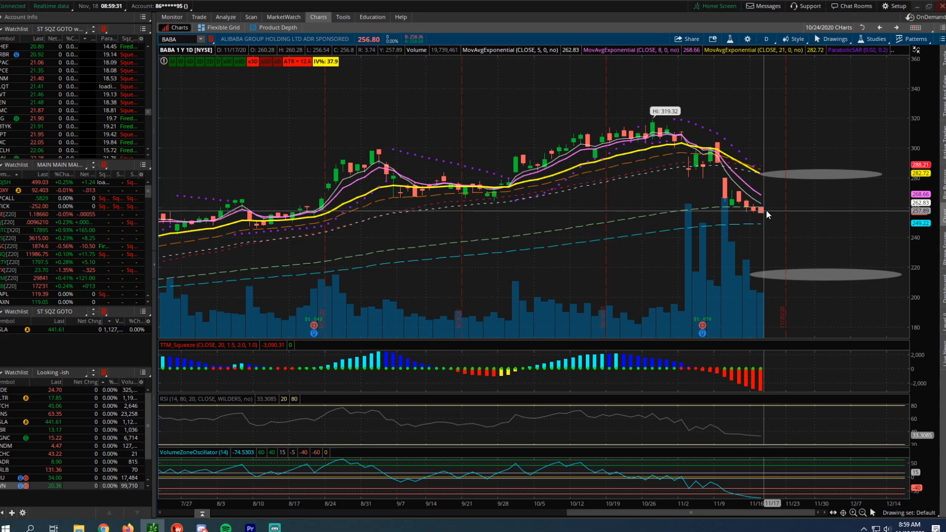
mouse_move(673, 185)
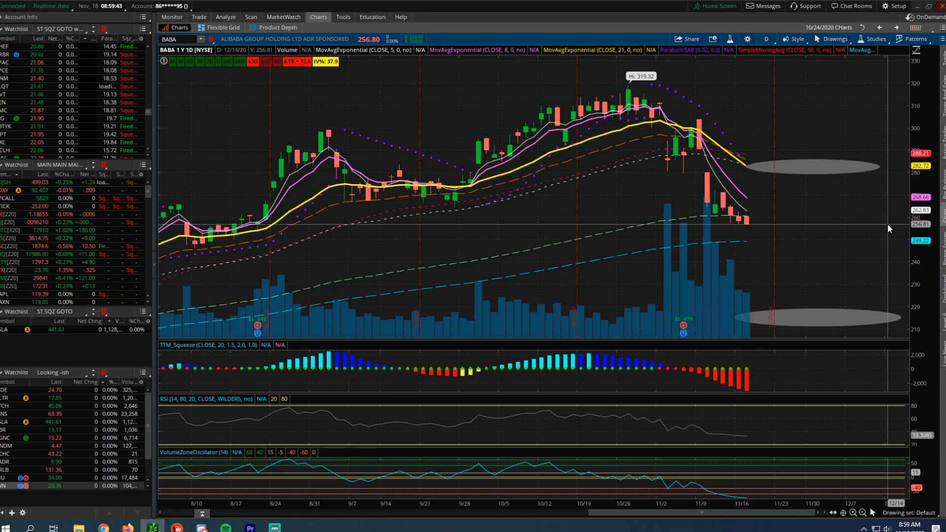
mouse_move(883, 227)
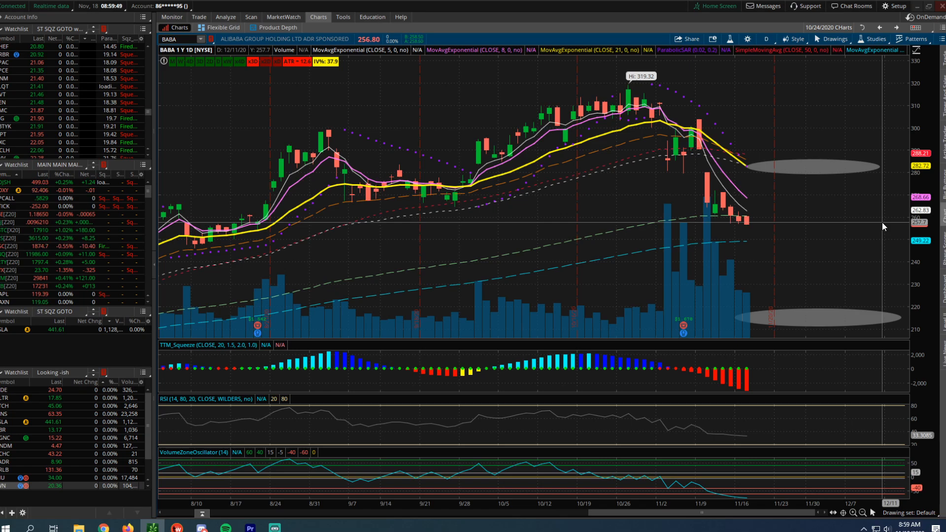
mouse_move(597, 54)
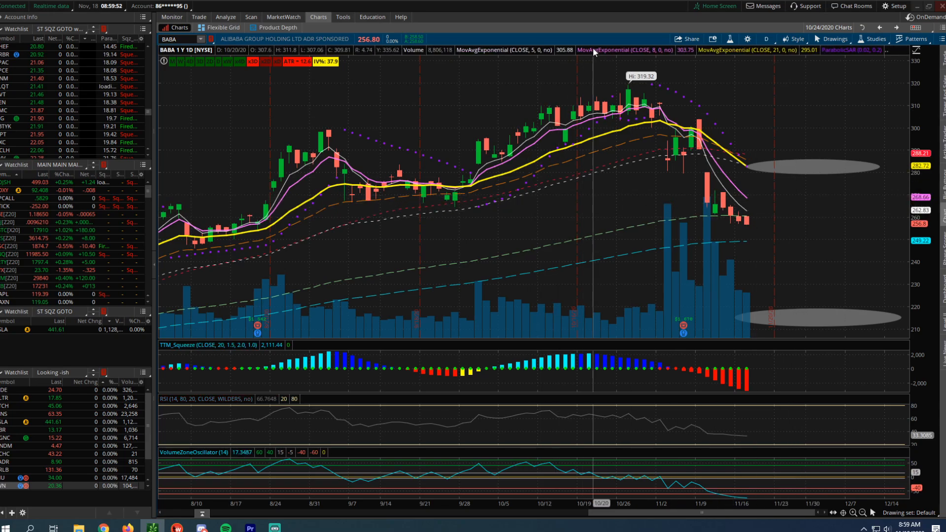
mouse_move(699, 165)
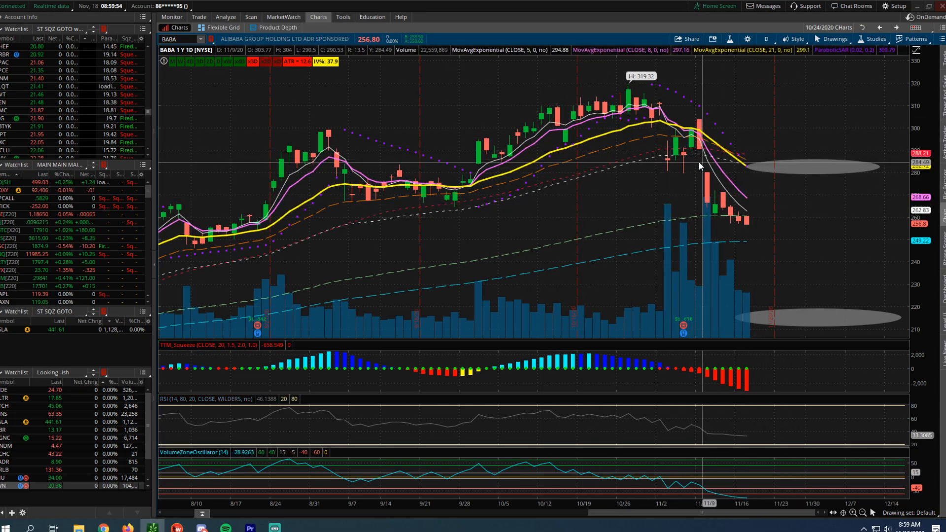
mouse_move(699, 161)
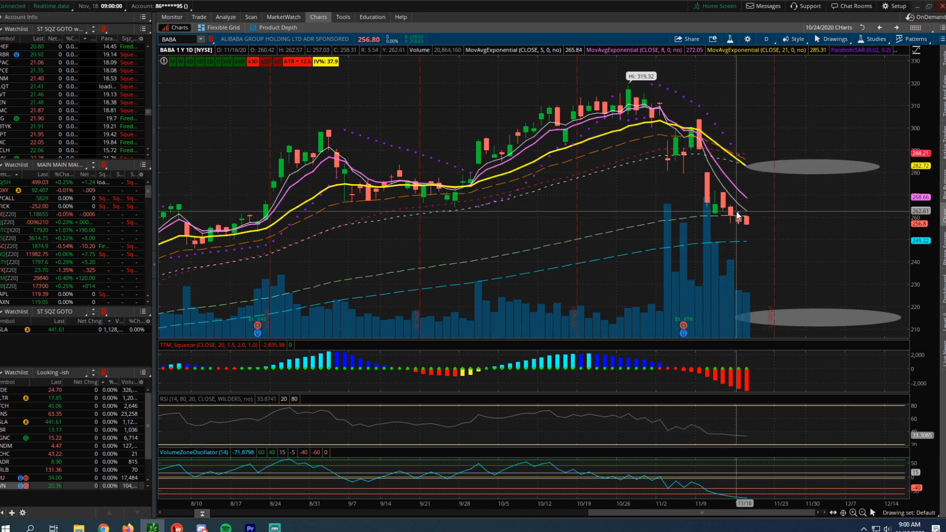
mouse_move(741, 208)
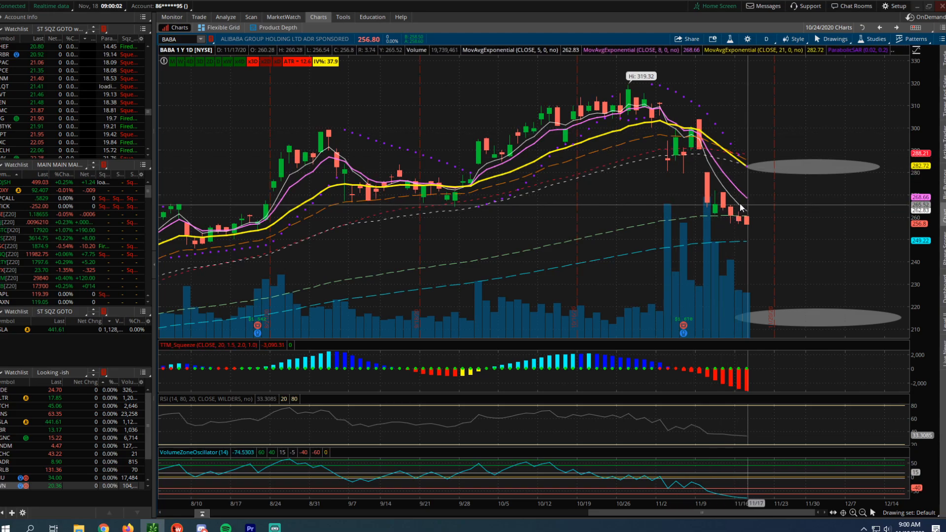
mouse_move(742, 218)
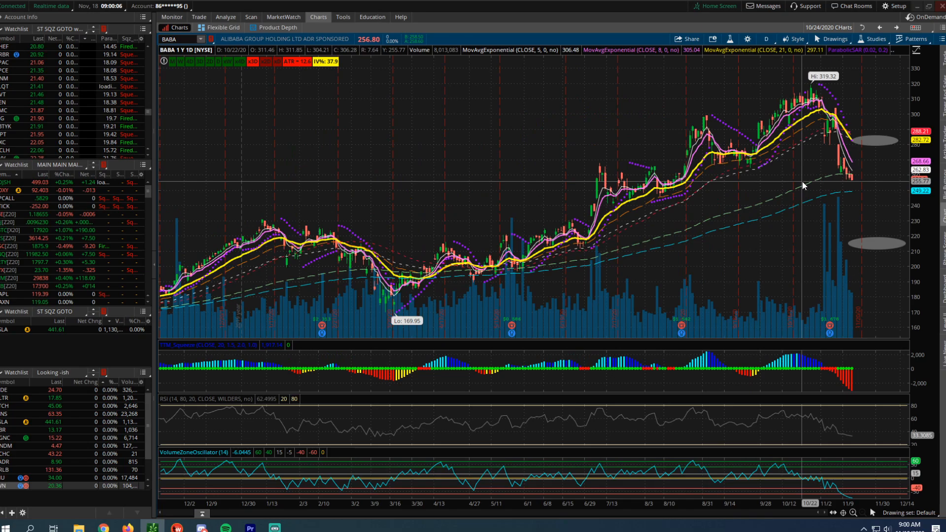
mouse_move(506, 275)
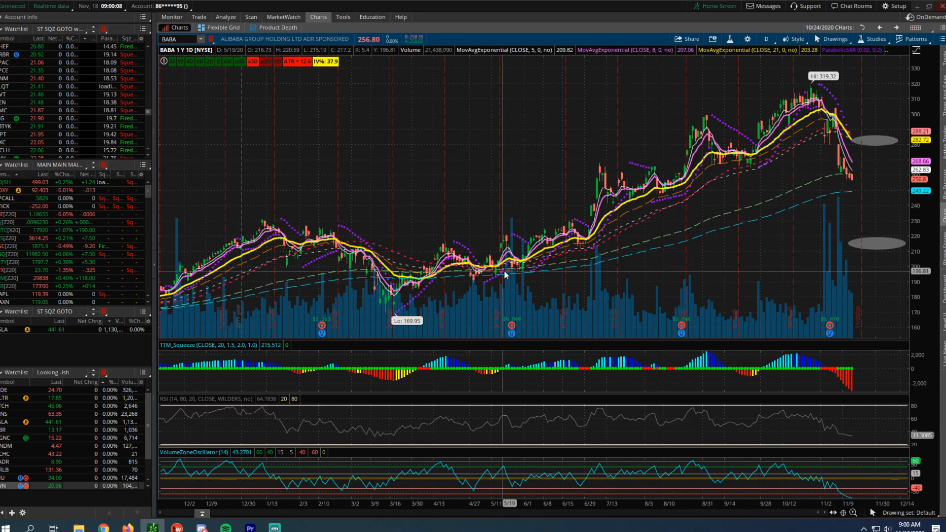
mouse_move(505, 247)
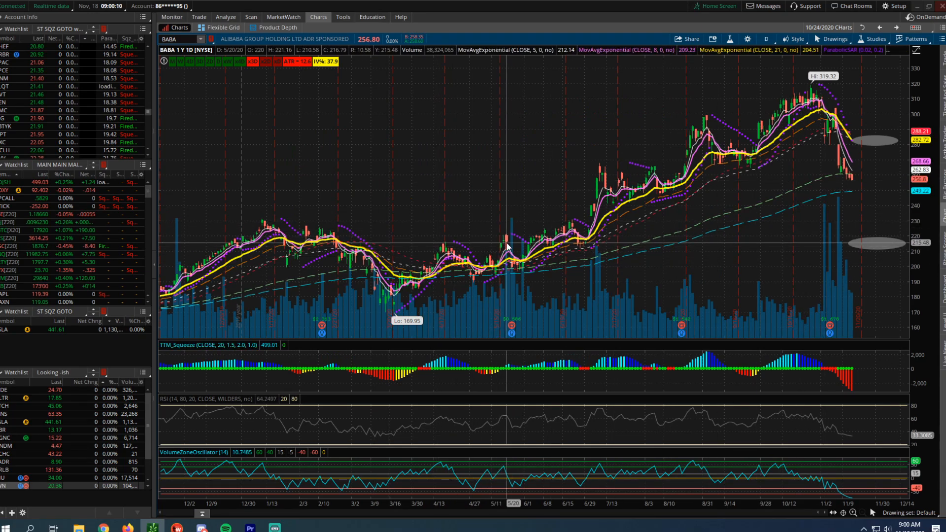
mouse_move(510, 276)
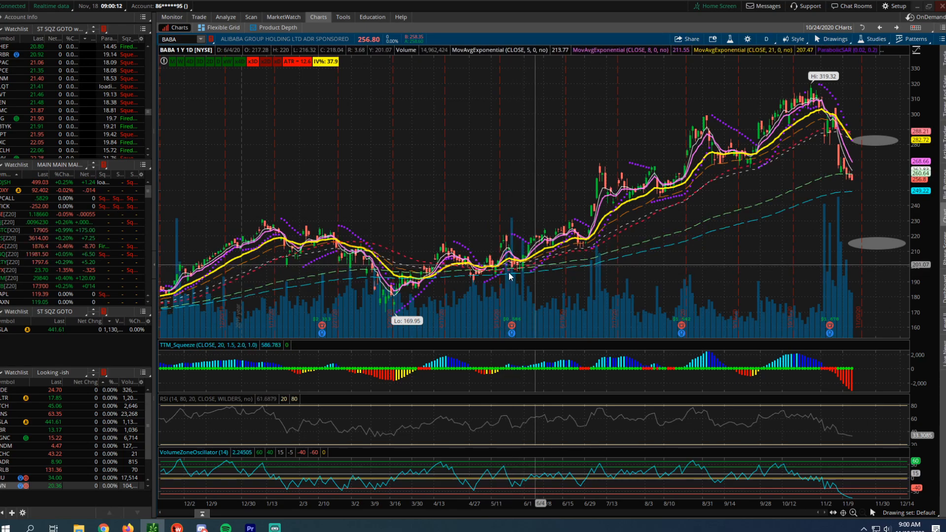
mouse_move(512, 278)
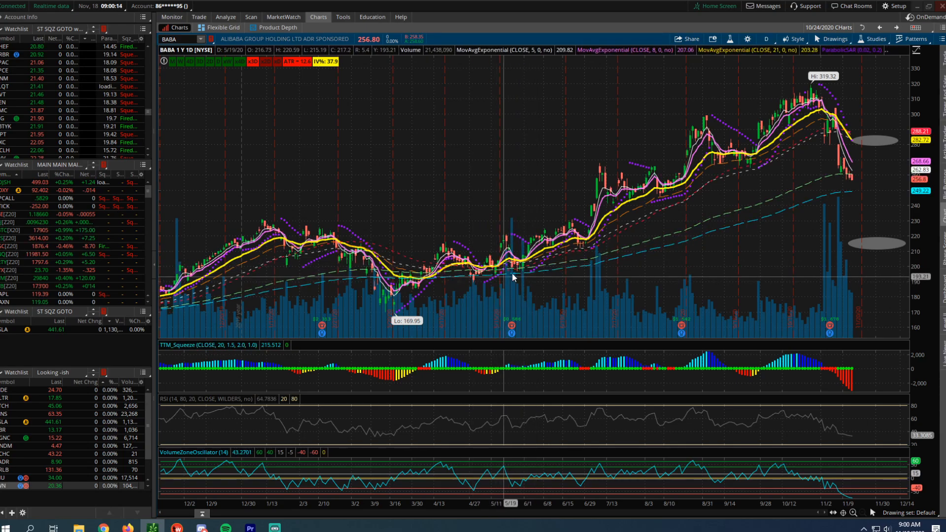
mouse_move(802, 150)
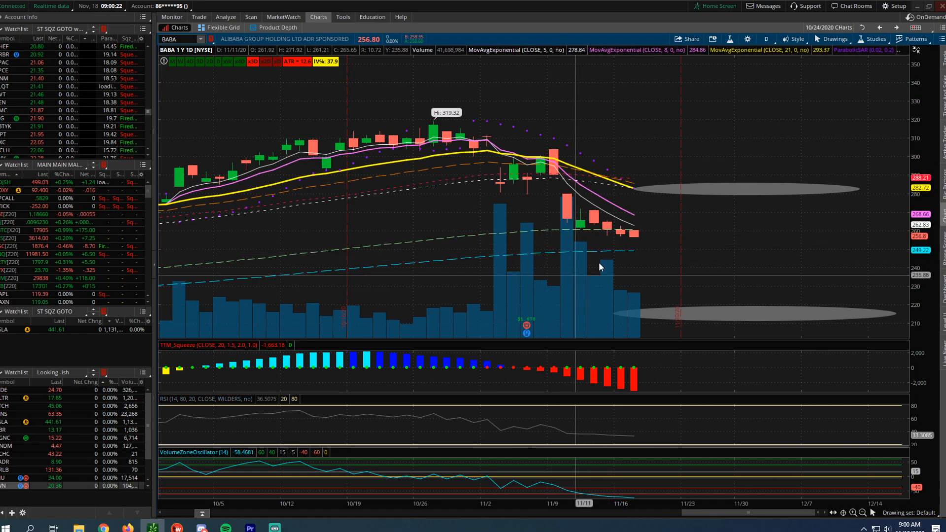
mouse_move(735, 144)
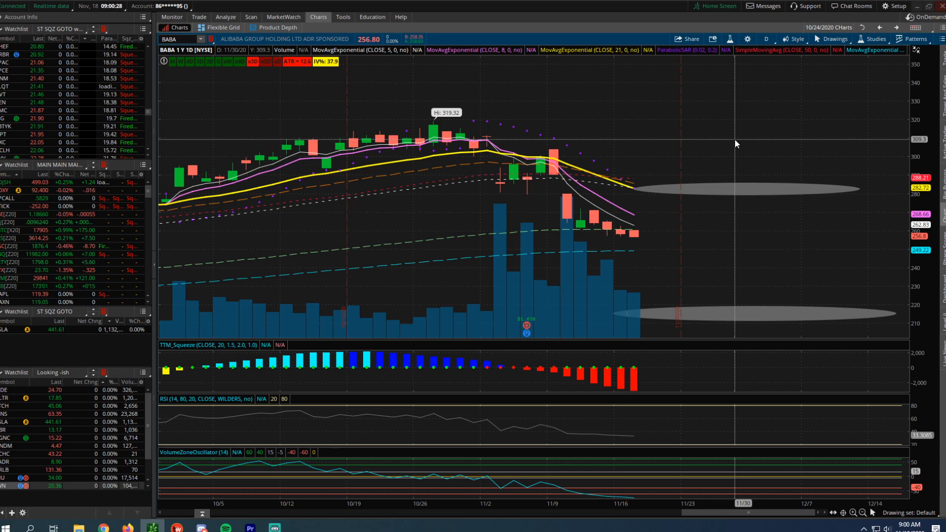
mouse_move(685, 197)
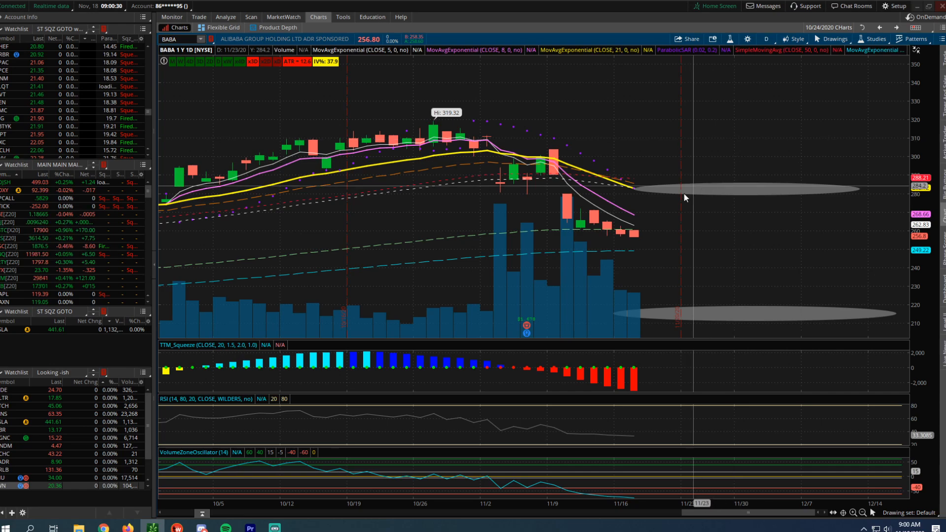
mouse_move(735, 238)
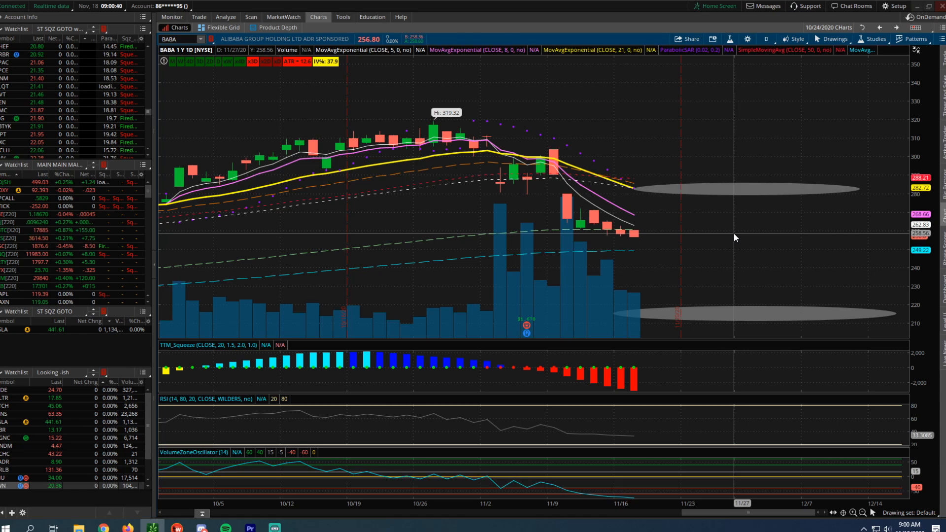
mouse_move(787, 229)
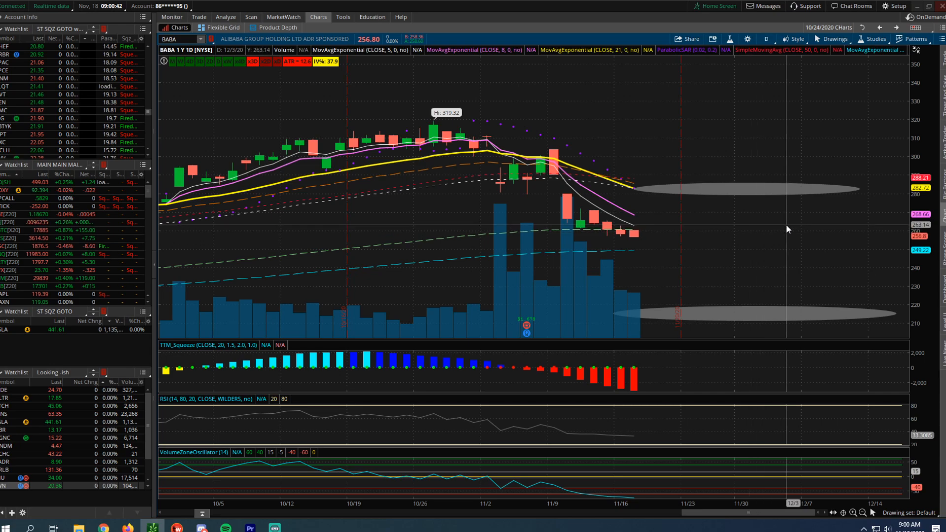
mouse_move(795, 235)
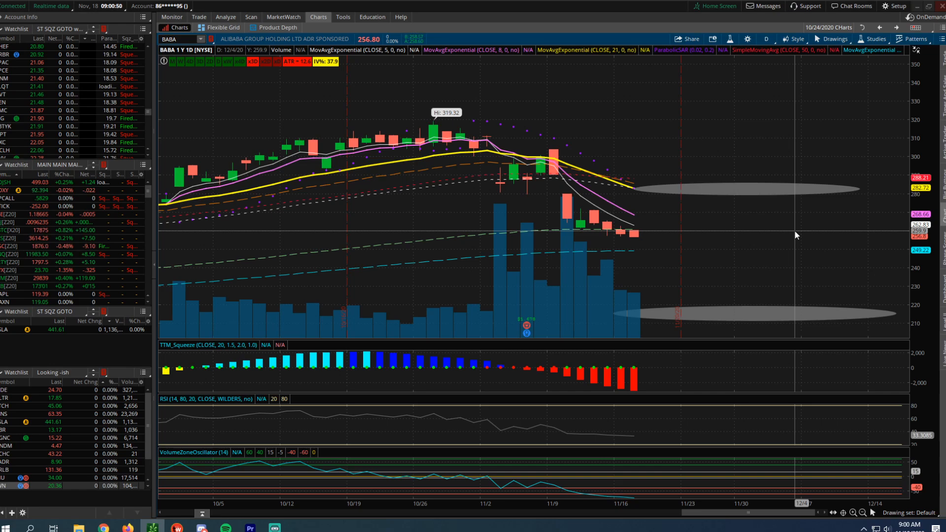
mouse_move(580, 221)
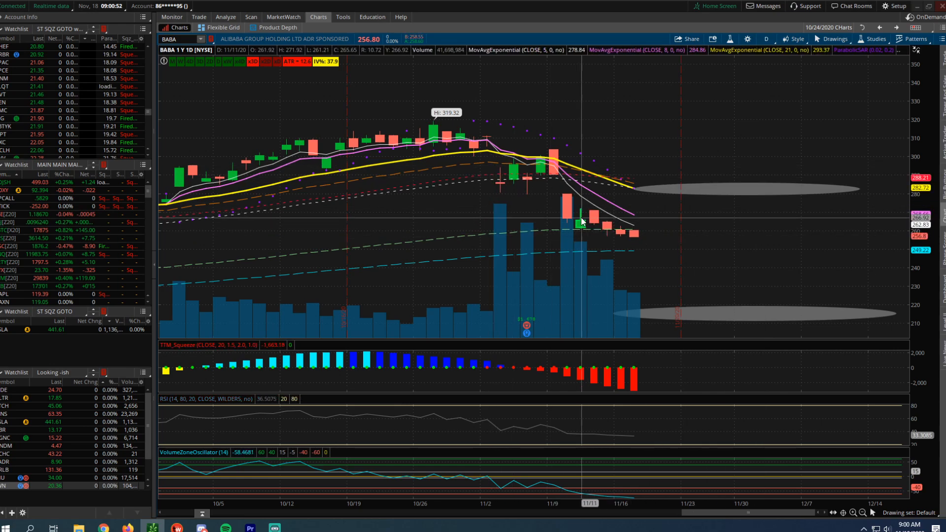
mouse_move(688, 243)
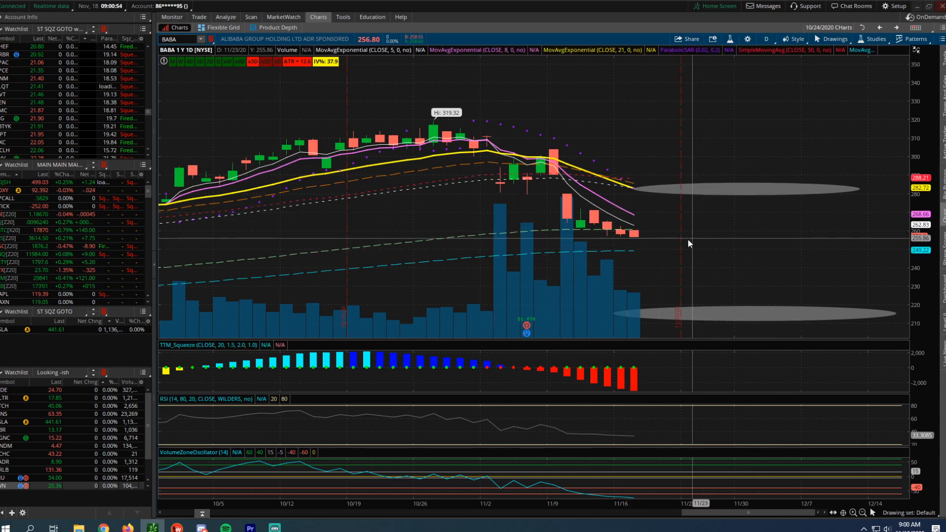
mouse_move(649, 207)
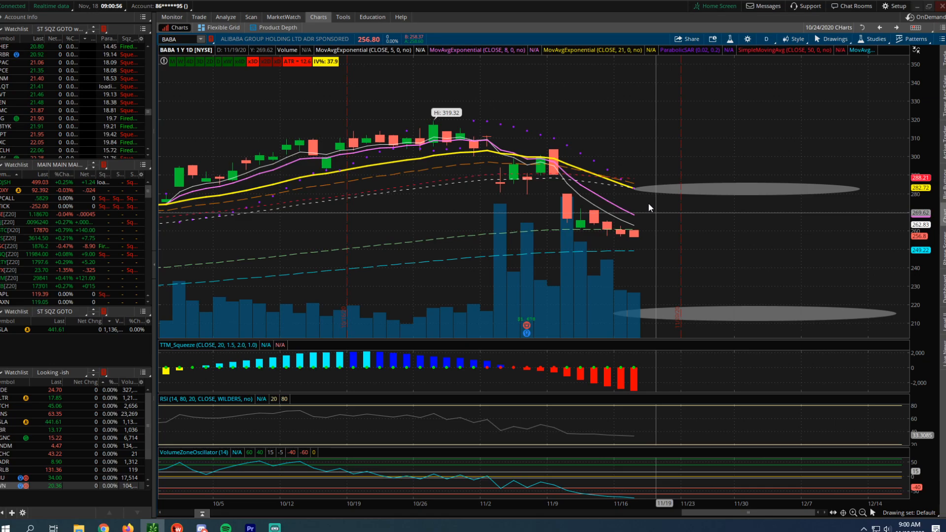
left_click(896, 28)
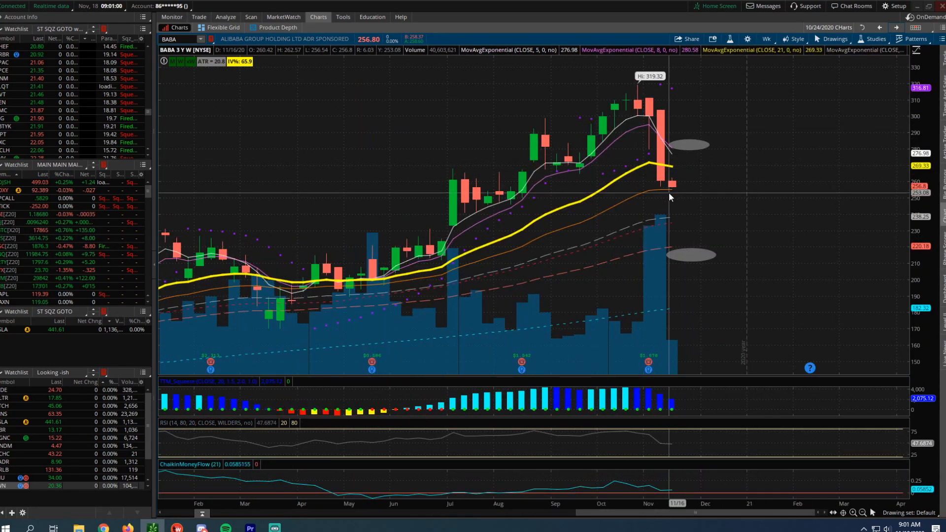
mouse_move(669, 193)
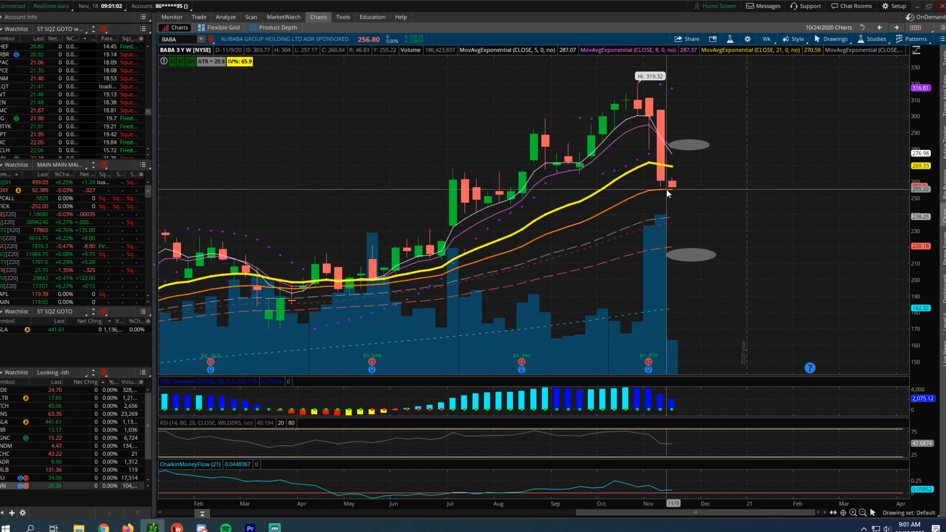
mouse_move(684, 194)
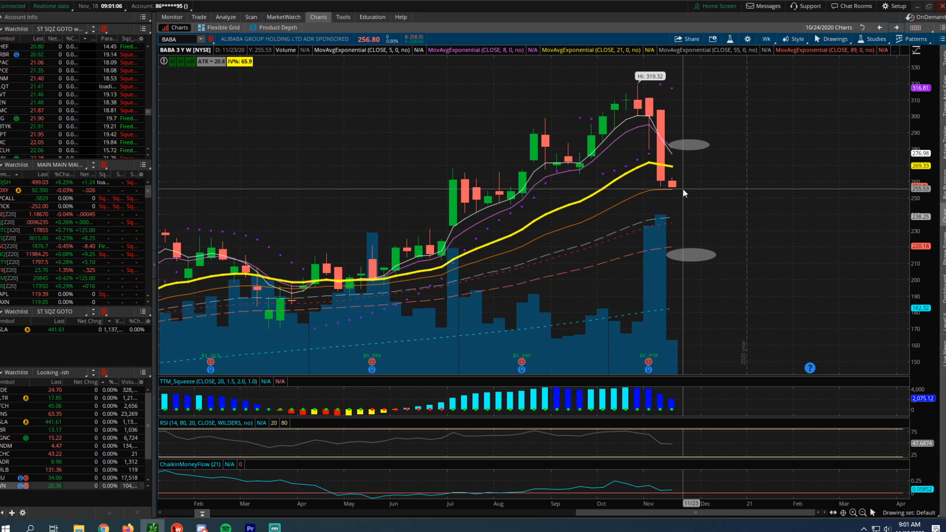
mouse_move(745, 147)
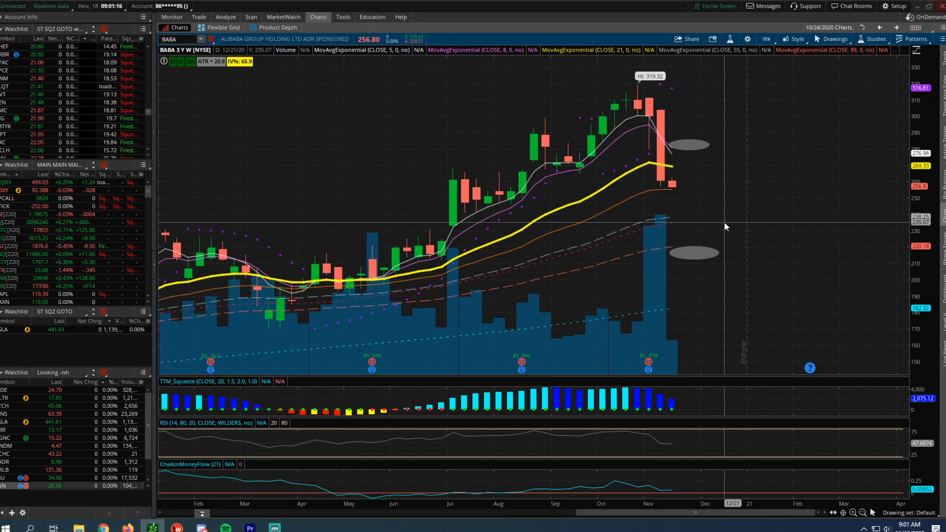
mouse_move(674, 154)
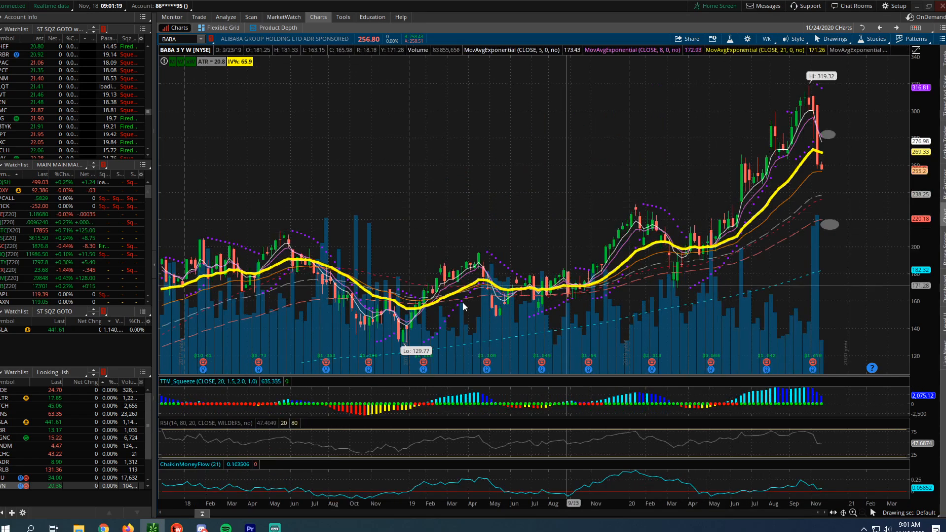
mouse_move(510, 307)
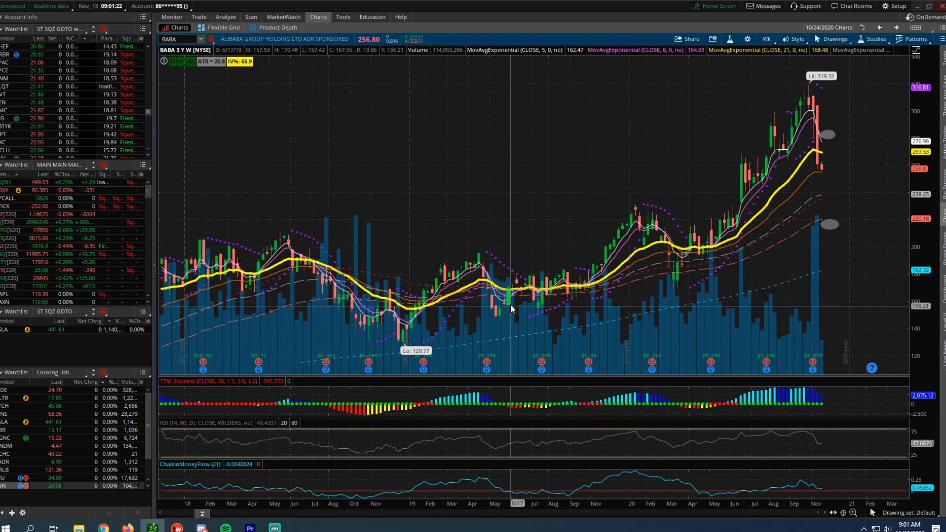
mouse_move(773, 206)
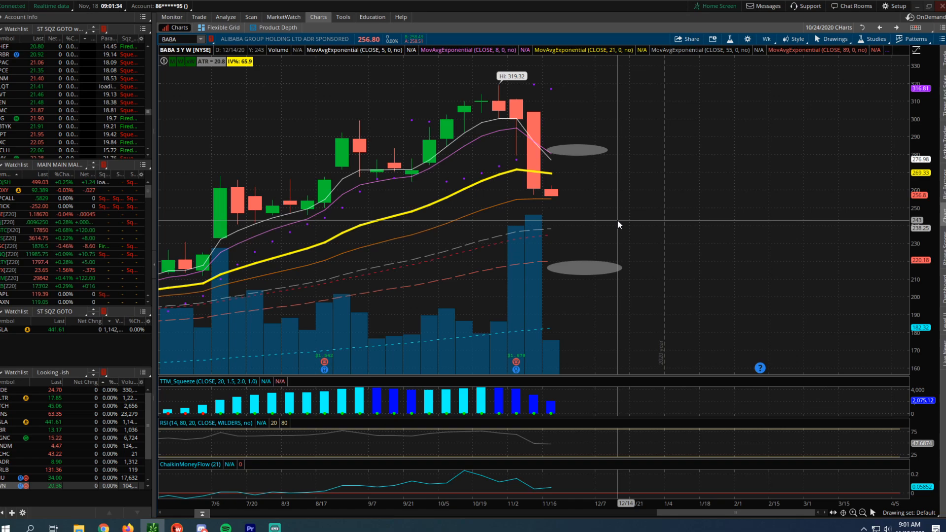
mouse_move(615, 225)
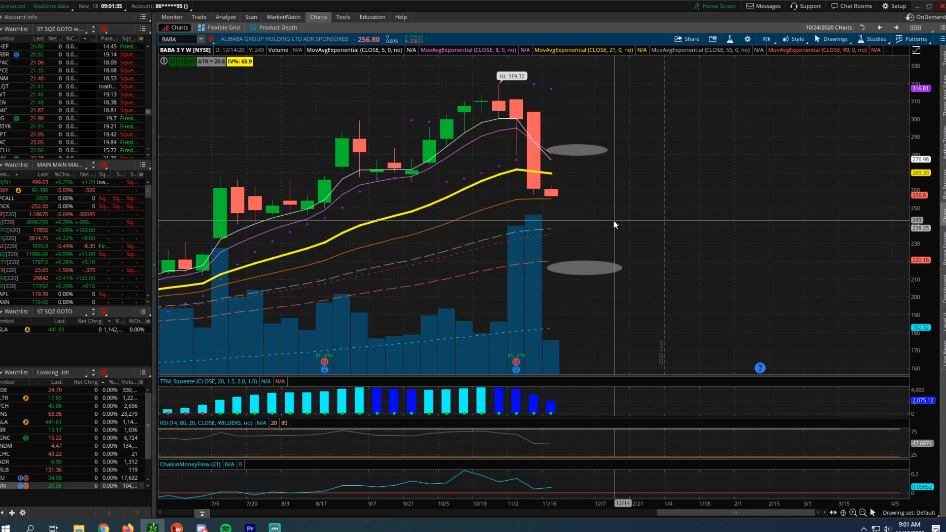
mouse_move(729, 200)
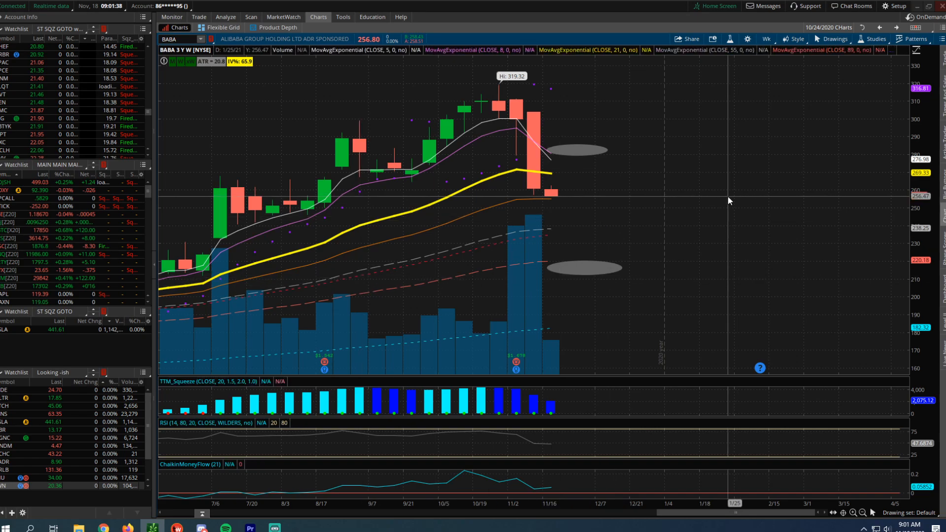
mouse_move(611, 207)
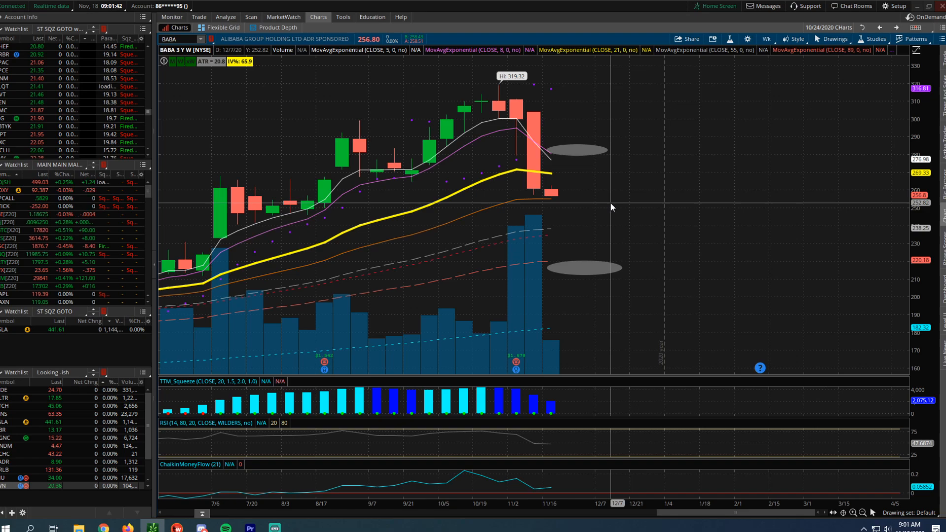
mouse_move(644, 202)
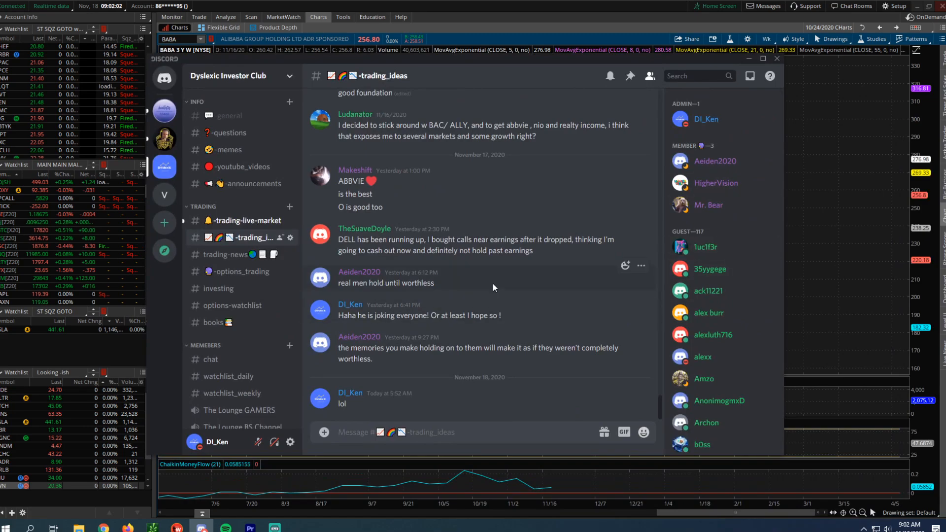
mouse_move(479, 48)
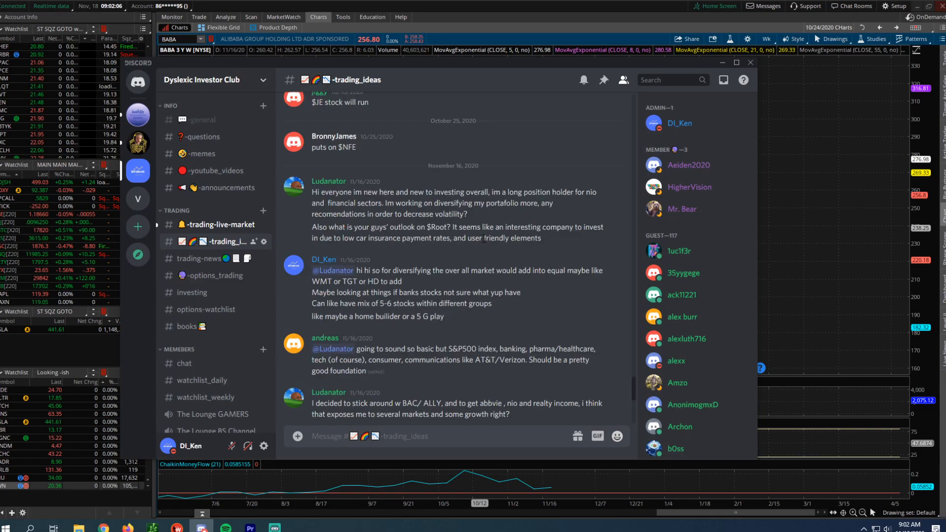
Move from trading_ideas to the trading-live-market channel of the Dyslexic Investor Club server.
scroll("down", 3)
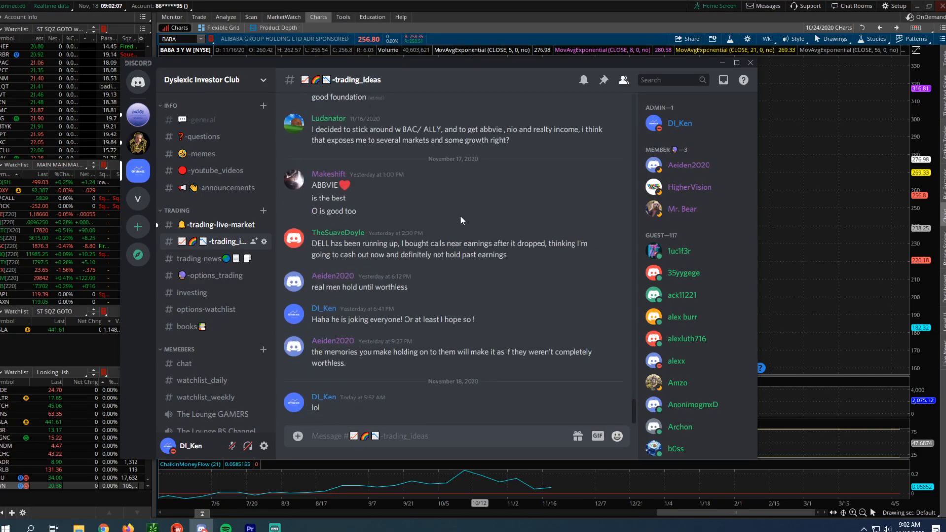
left_click(220, 224)
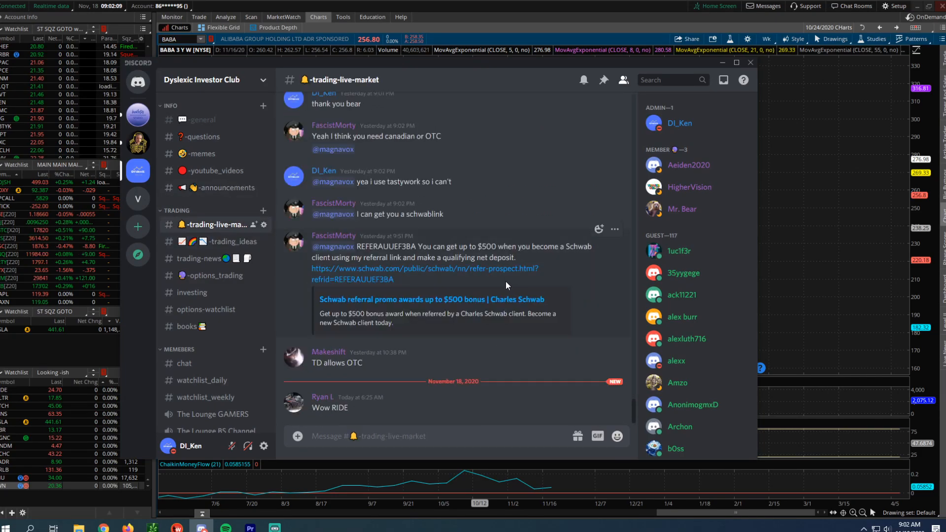